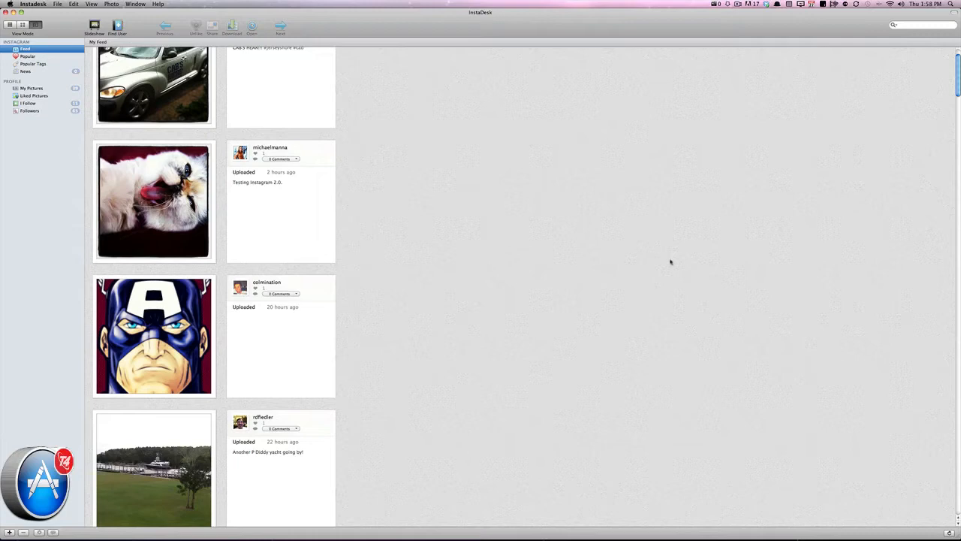
- Try the feed as a thumbnail grid with larger thumbnails, then return to the list layout
{"action": "scroll", "scroll_direction": "up", "scroll_amount": 3}
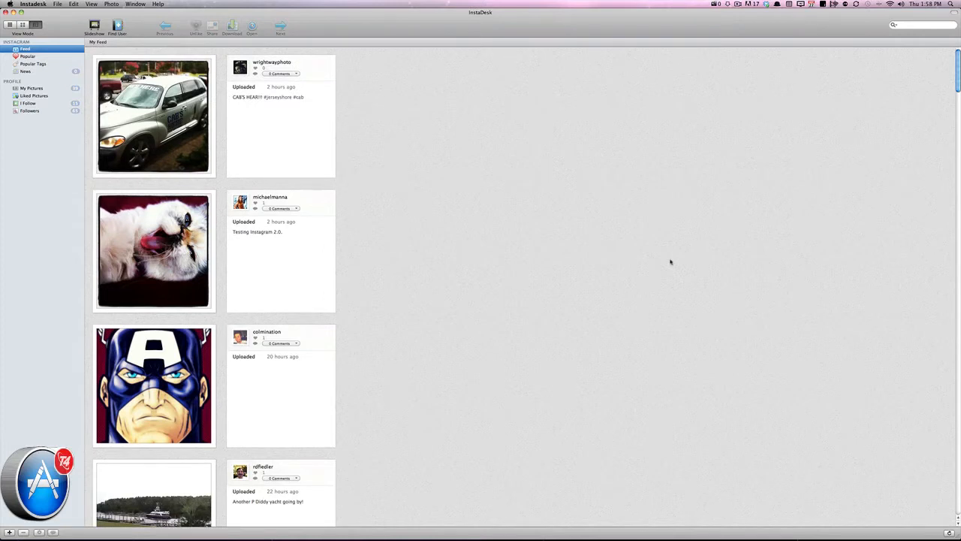
{"action": "left_click", "coordinate": [108, 162]}
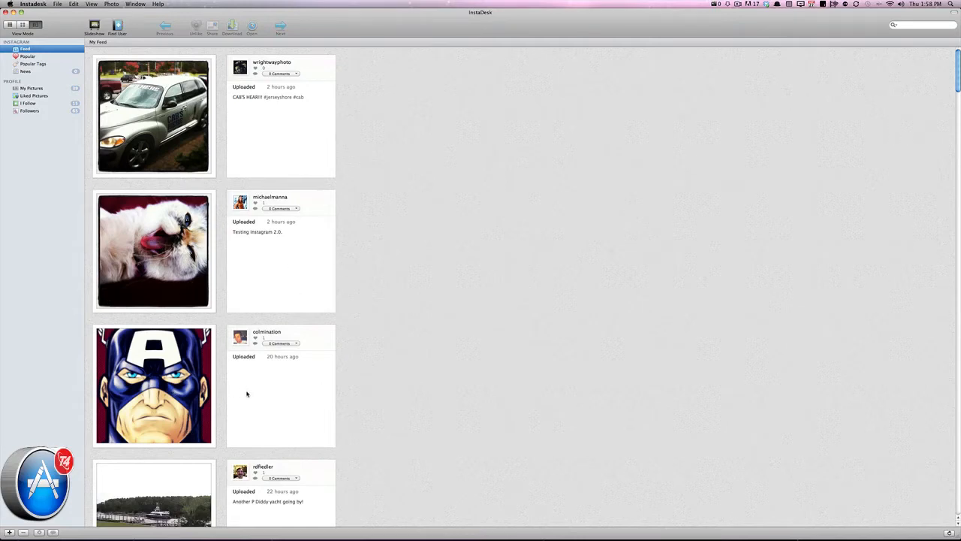
{"action": "mouse_move", "coordinate": [439, 311]}
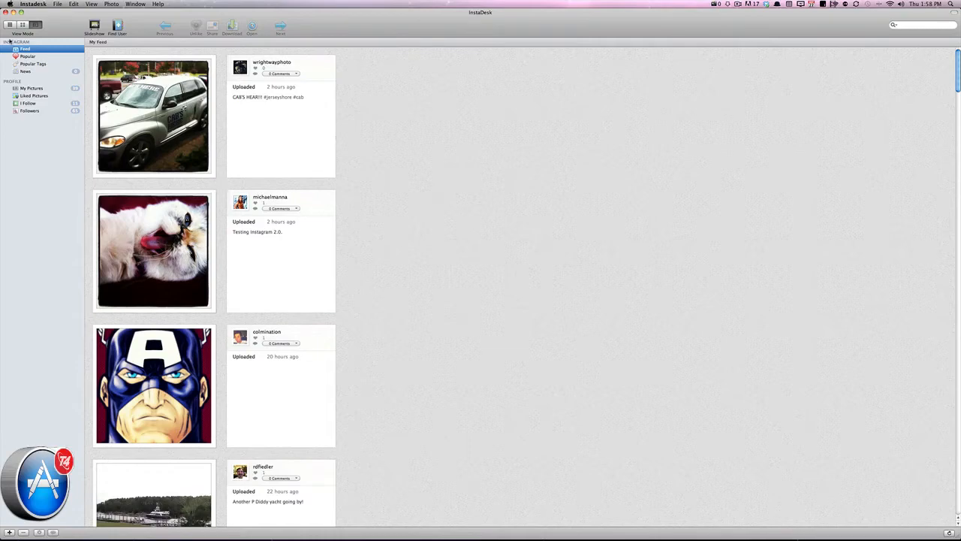
{"action": "left_click", "coordinate": [24, 24]}
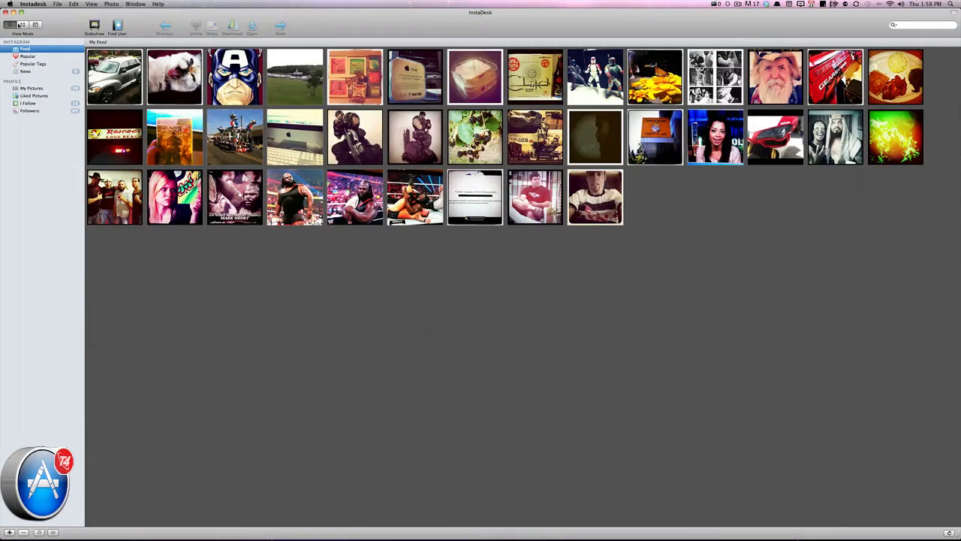
{"action": "left_click", "coordinate": [23, 27]}
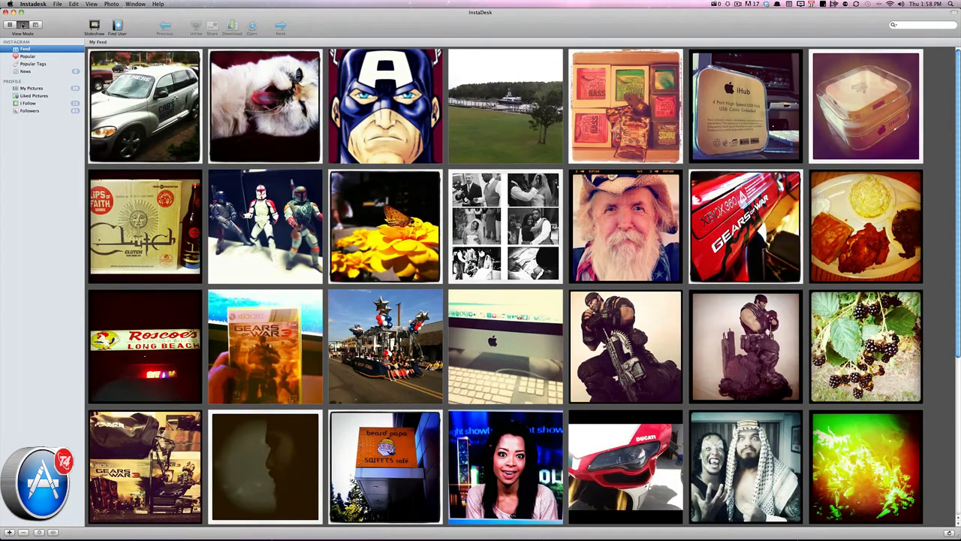
{"action": "left_click", "coordinate": [23, 24]}
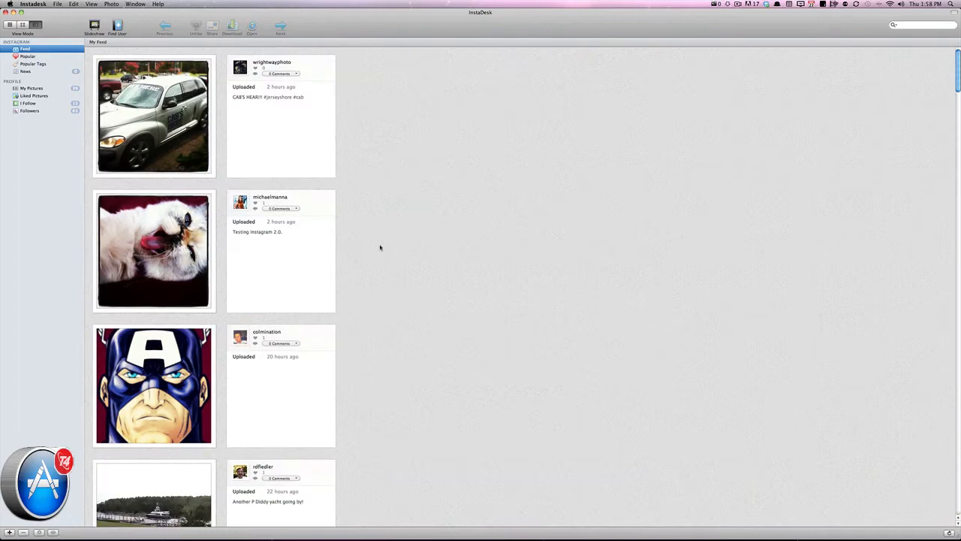
{"action": "mouse_move", "coordinate": [502, 223]}
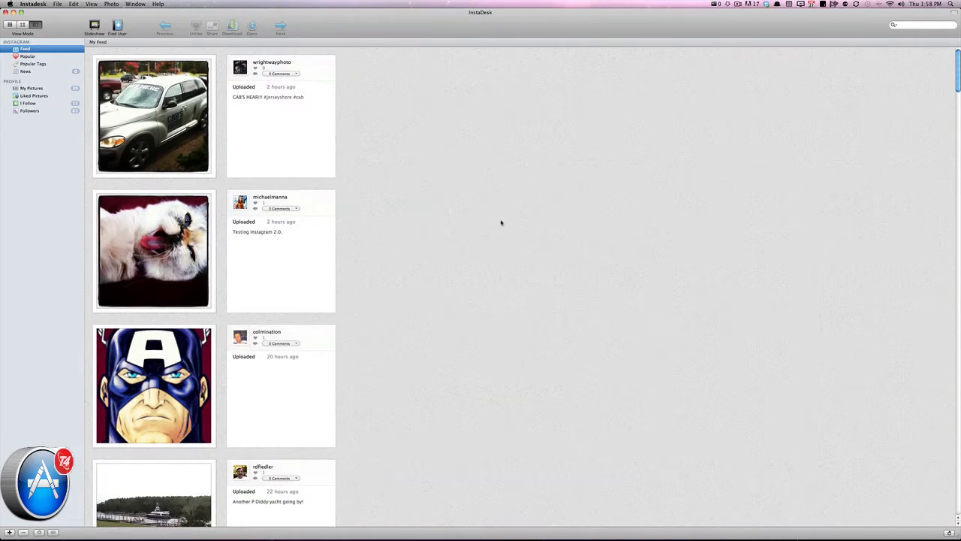
{"action": "mouse_move", "coordinate": [467, 240]}
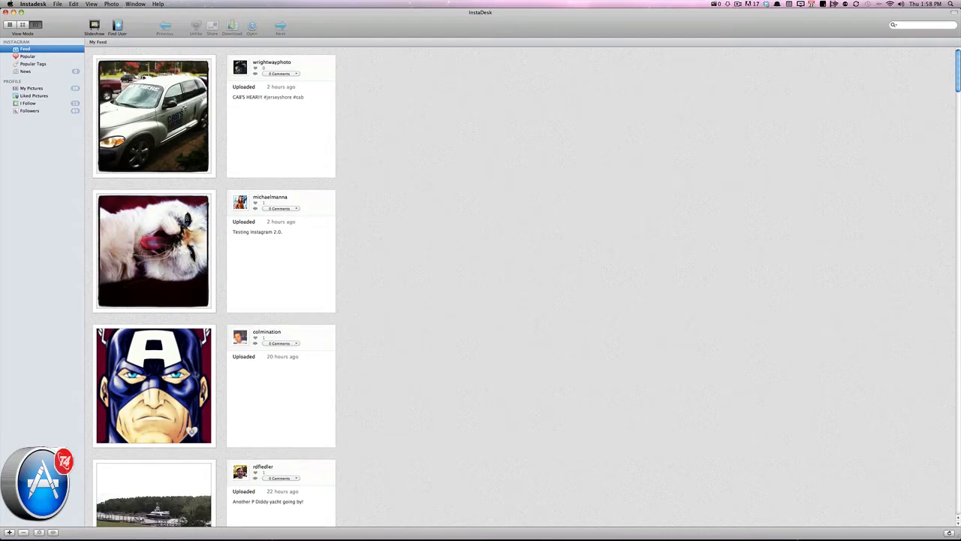
- View the Captain America photo full-size and look through its likes
{"action": "double_click", "coordinate": [153, 384]}
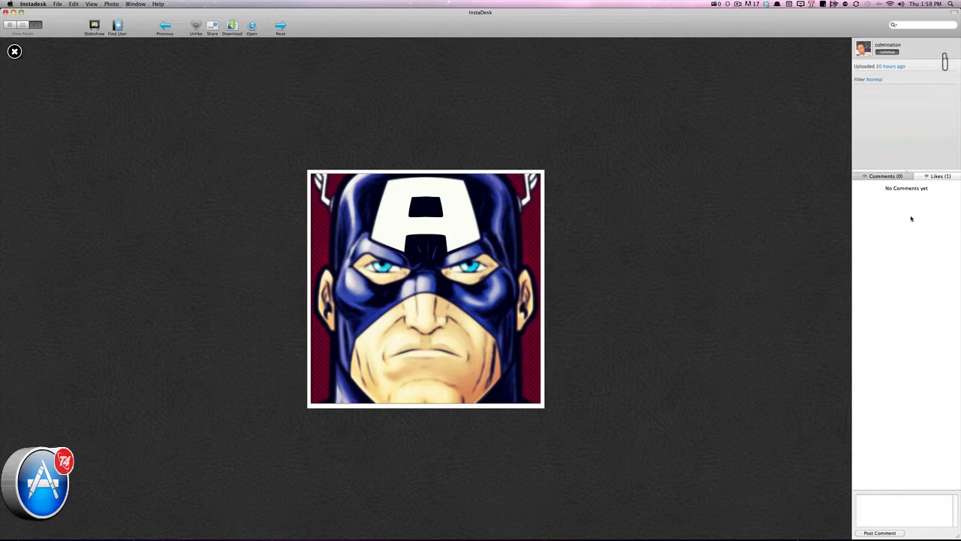
{"action": "mouse_move", "coordinate": [890, 74]}
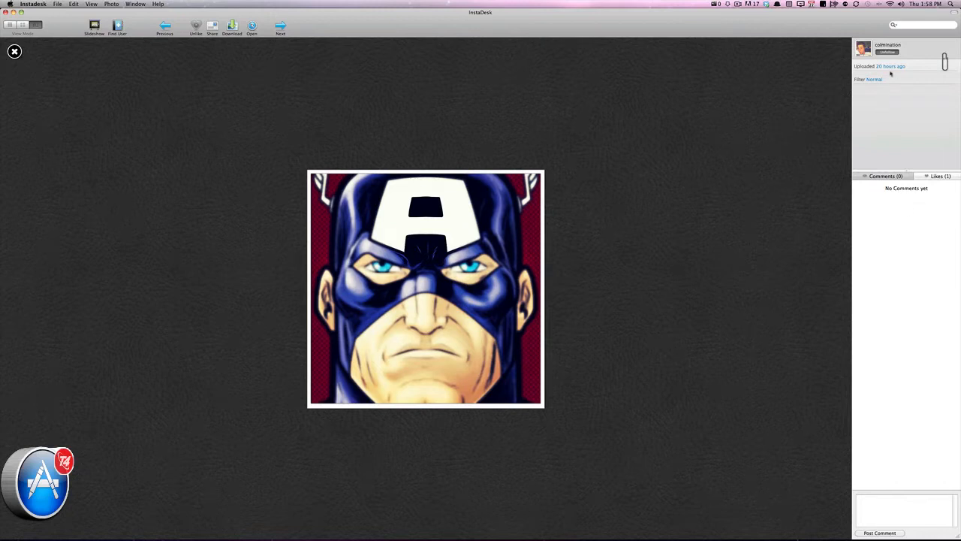
{"action": "mouse_move", "coordinate": [883, 86]}
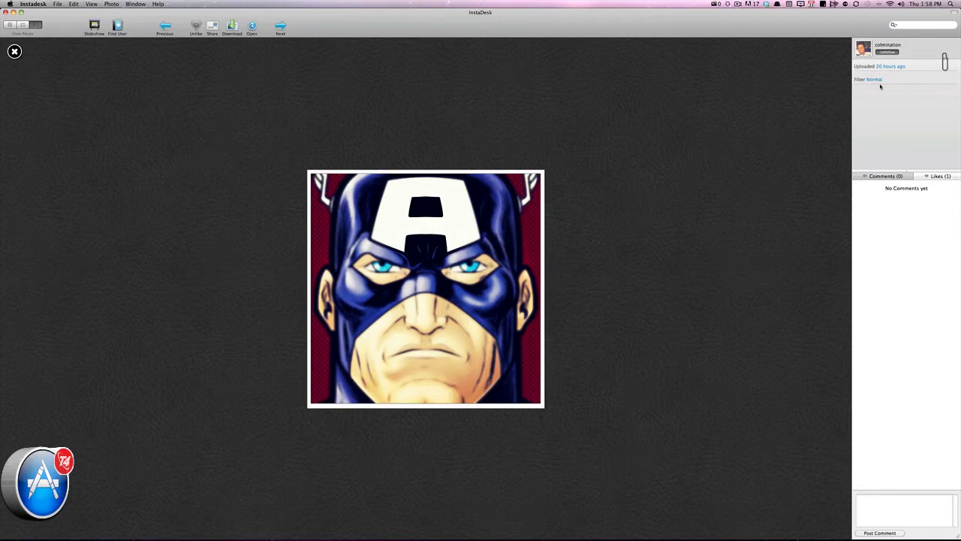
{"action": "mouse_move", "coordinate": [937, 78]}
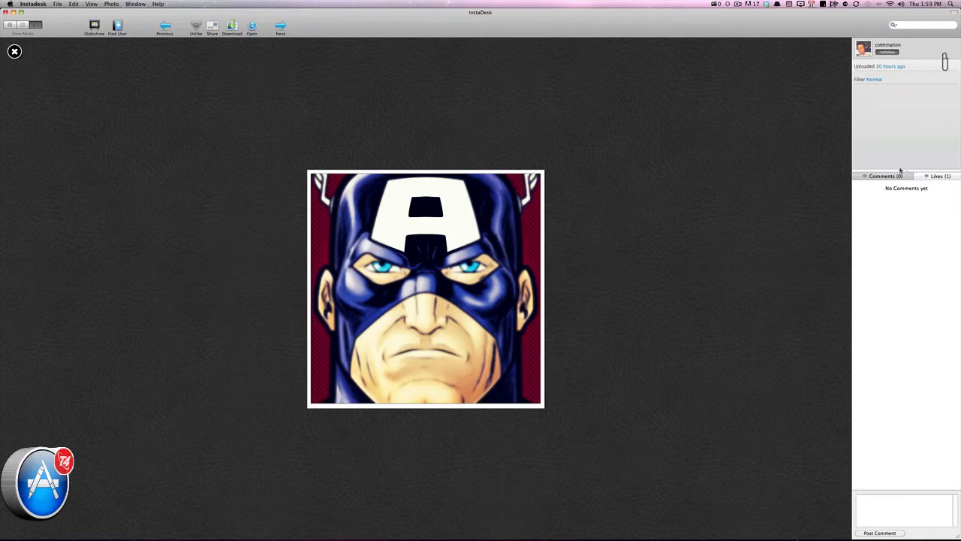
{"action": "left_click", "coordinate": [939, 175]}
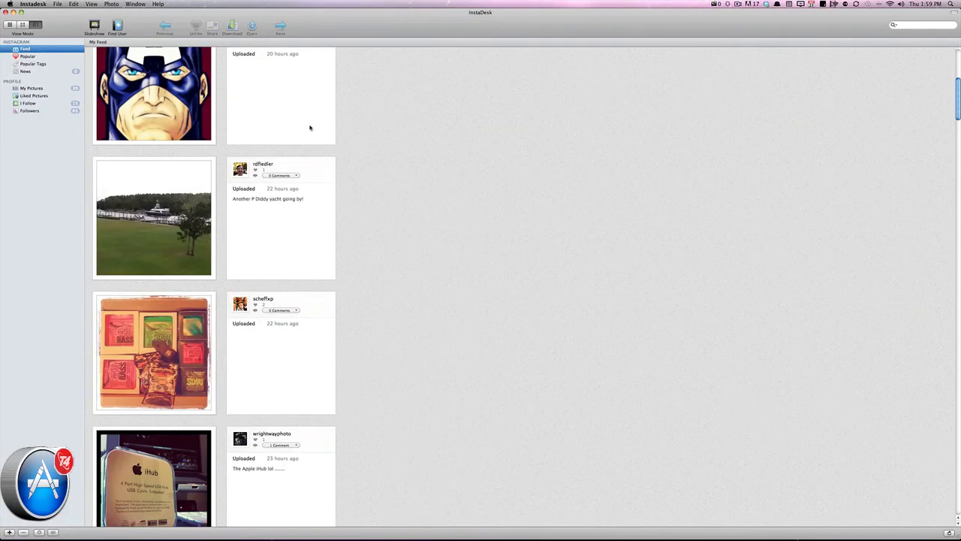
{"action": "scroll", "scroll_direction": "down", "scroll_amount": 3}
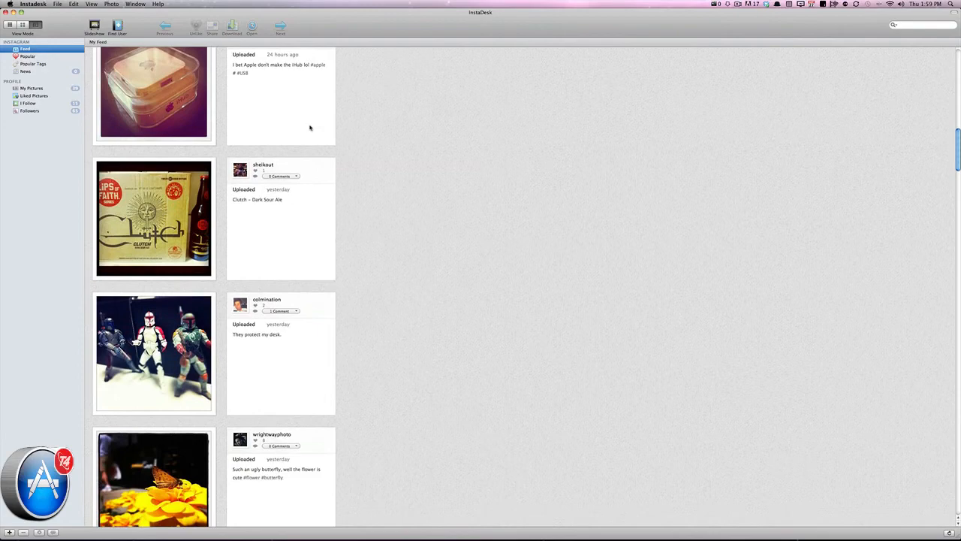
{"action": "scroll", "scroll_direction": "down", "scroll_amount": 3}
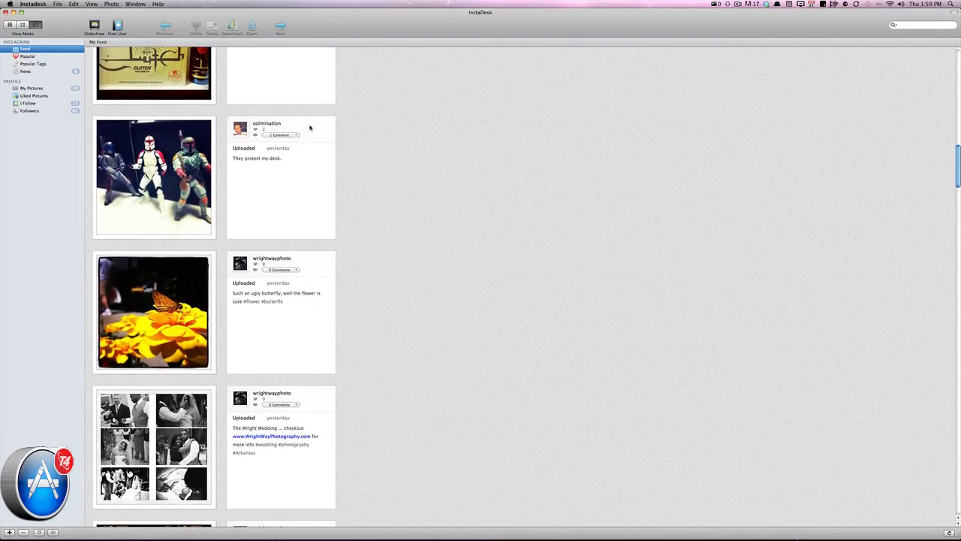
{"action": "scroll", "scroll_direction": "down", "scroll_amount": 3}
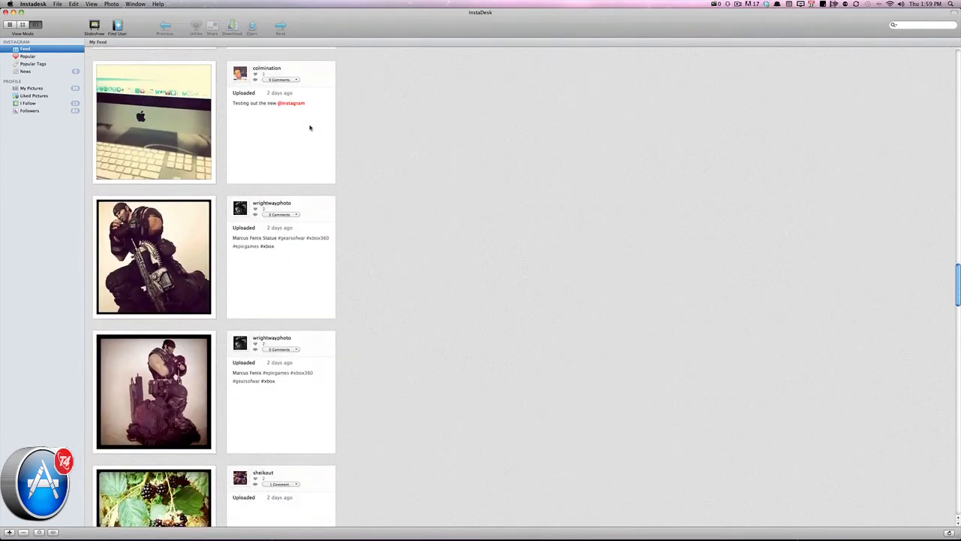
{"action": "mouse_move", "coordinate": [303, 141]}
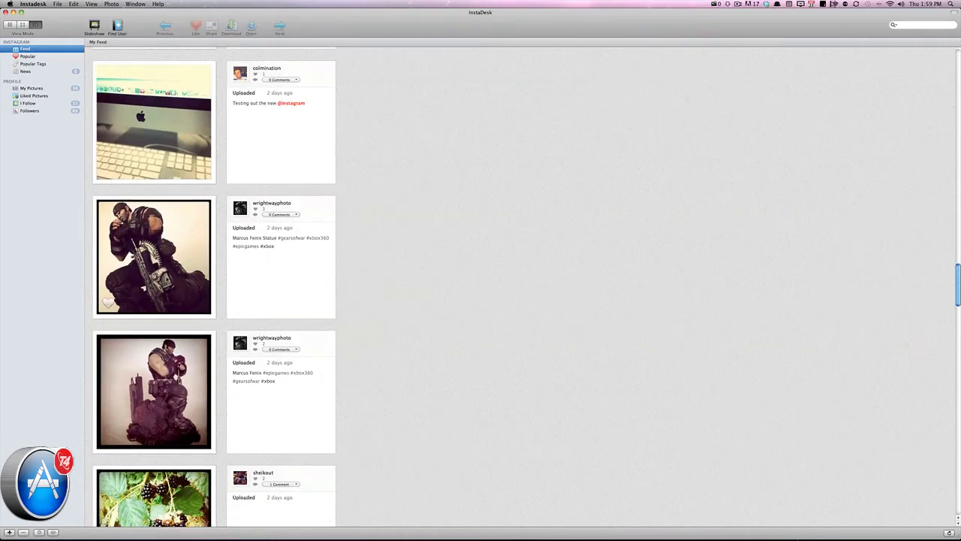
- View the Marcus Fenix statue photo with its likes, like it, and save the image to the Desktop
{"action": "double_click", "coordinate": [153, 257]}
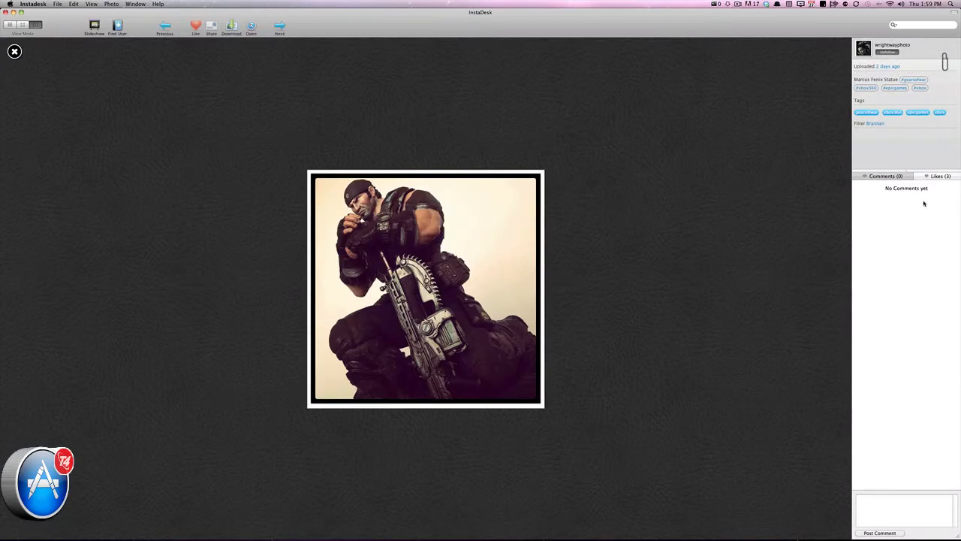
{"action": "left_click", "coordinate": [940, 175]}
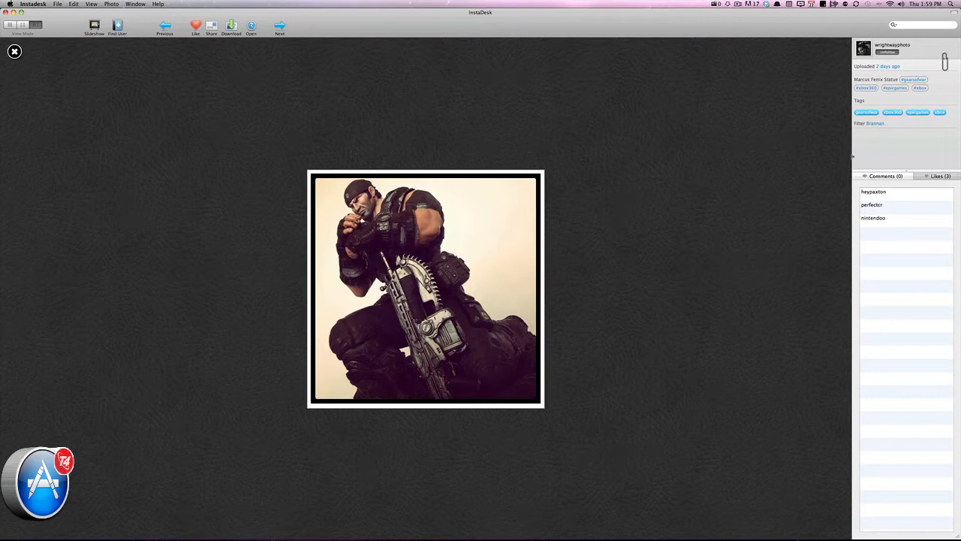
{"action": "mouse_move", "coordinate": [182, 36]}
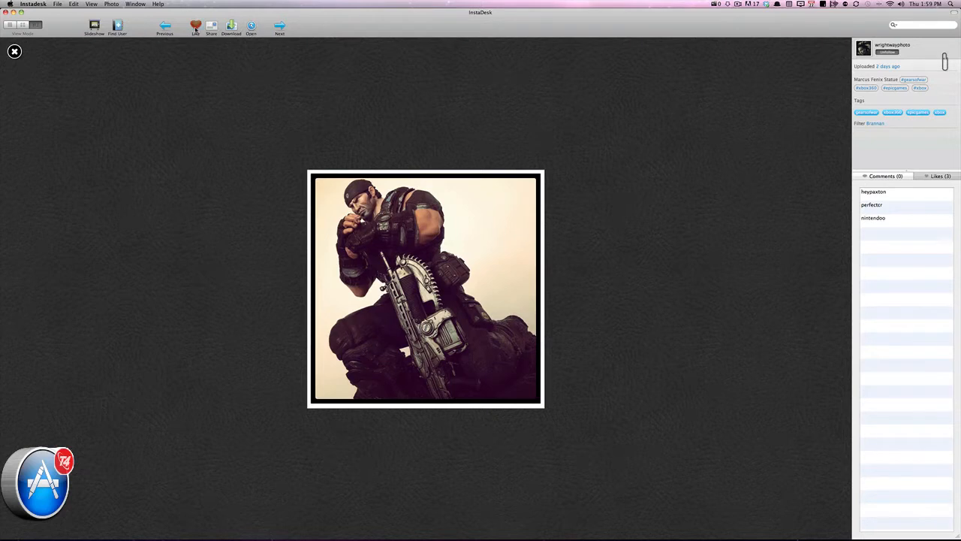
{"action": "left_click", "coordinate": [195, 27]}
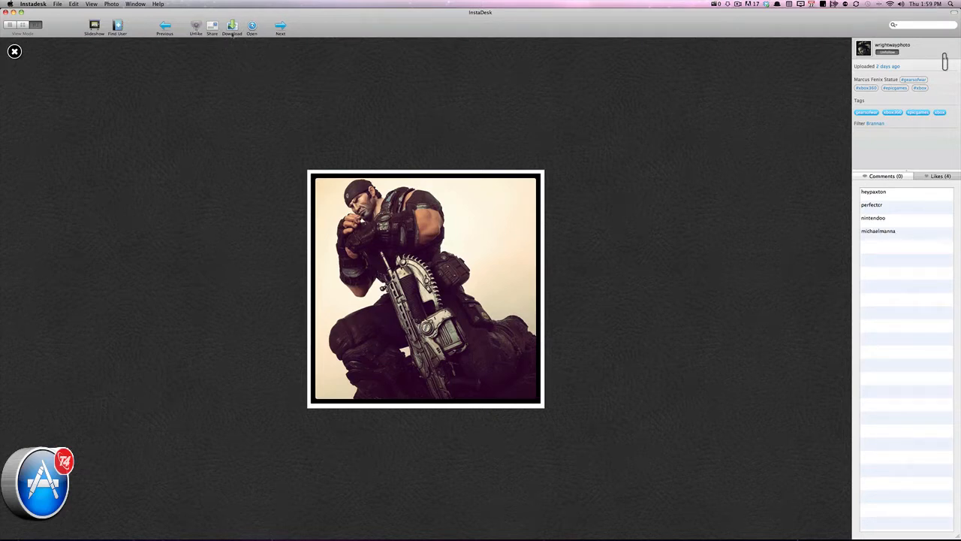
{"action": "left_click", "coordinate": [231, 27]}
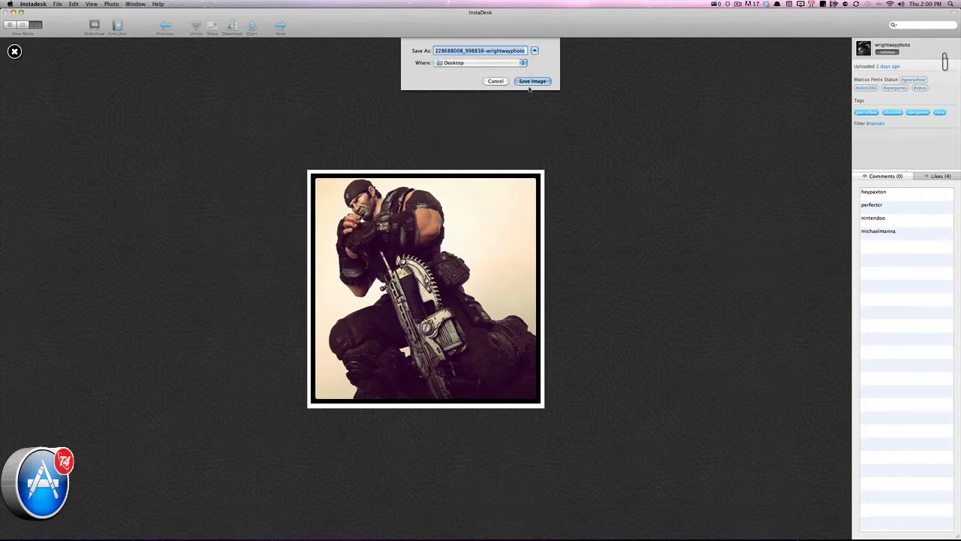
{"action": "left_click", "coordinate": [532, 81]}
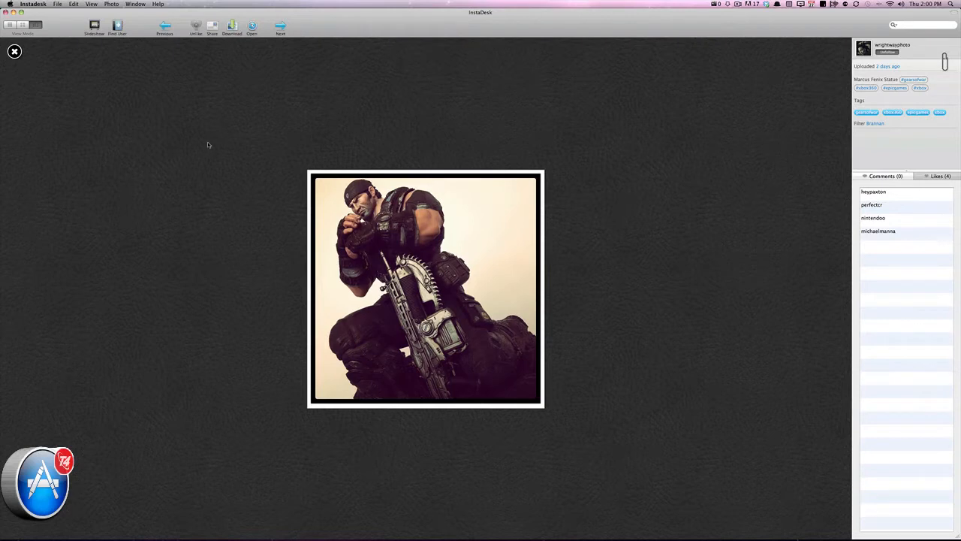
- Return to My Feed and scroll through the recent uploads from followed accounts
{"action": "left_click", "coordinate": [14, 51]}
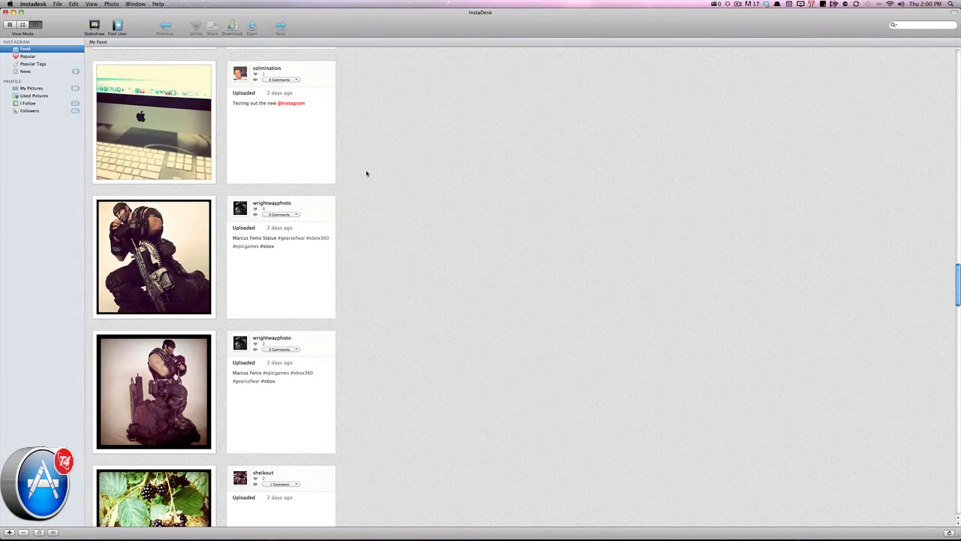
{"action": "scroll", "scroll_direction": "down", "scroll_amount": 3}
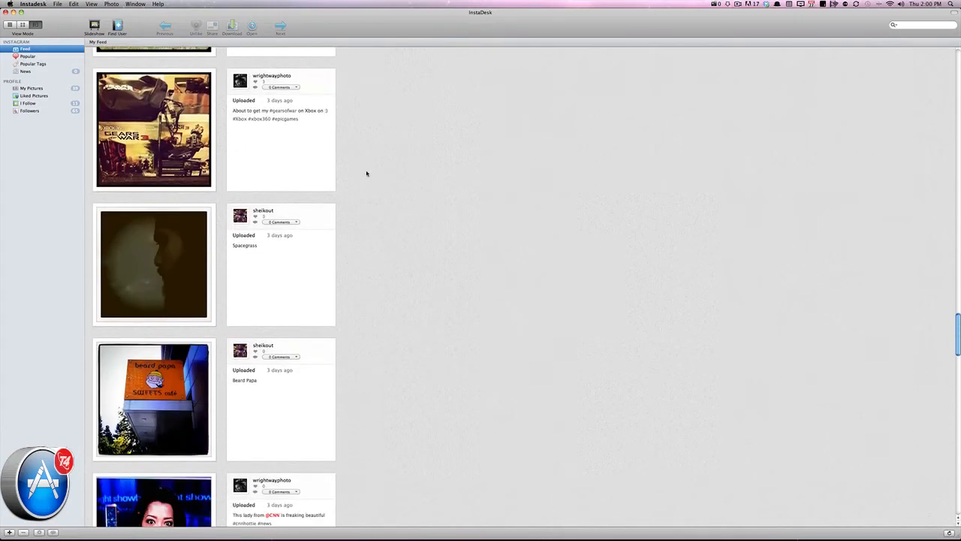
{"action": "scroll", "scroll_direction": "down", "scroll_amount": 3}
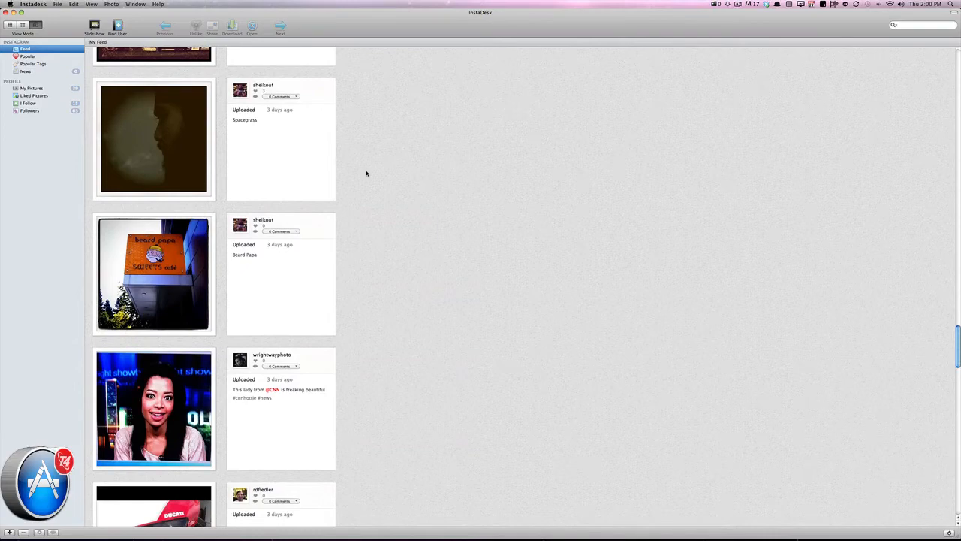
{"action": "scroll", "scroll_direction": "down", "scroll_amount": 3}
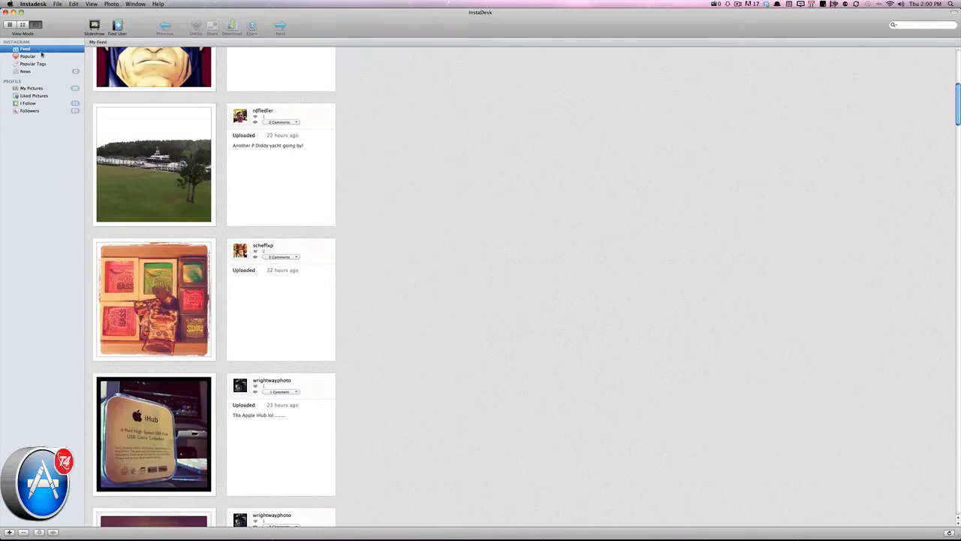
- Browse the Popular photos list, briefly checking the comments on the mirror selfie post
{"action": "left_click", "coordinate": [27, 57]}
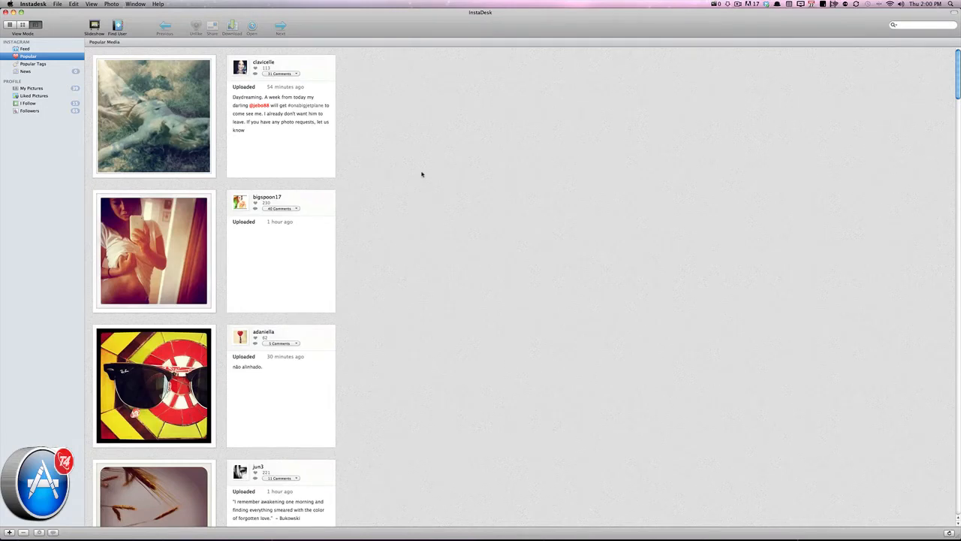
{"action": "scroll", "scroll_direction": "down", "scroll_amount": 3}
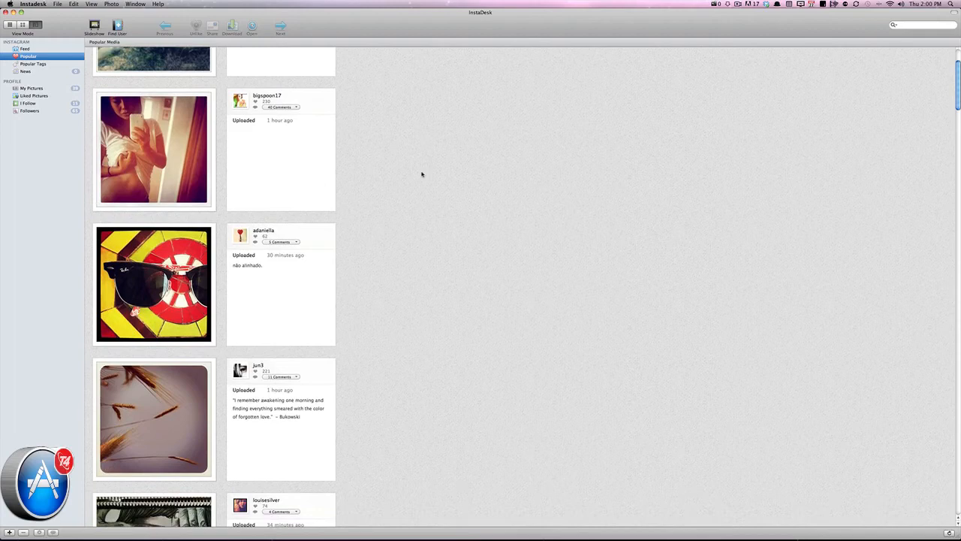
{"action": "left_click", "coordinate": [279, 108]}
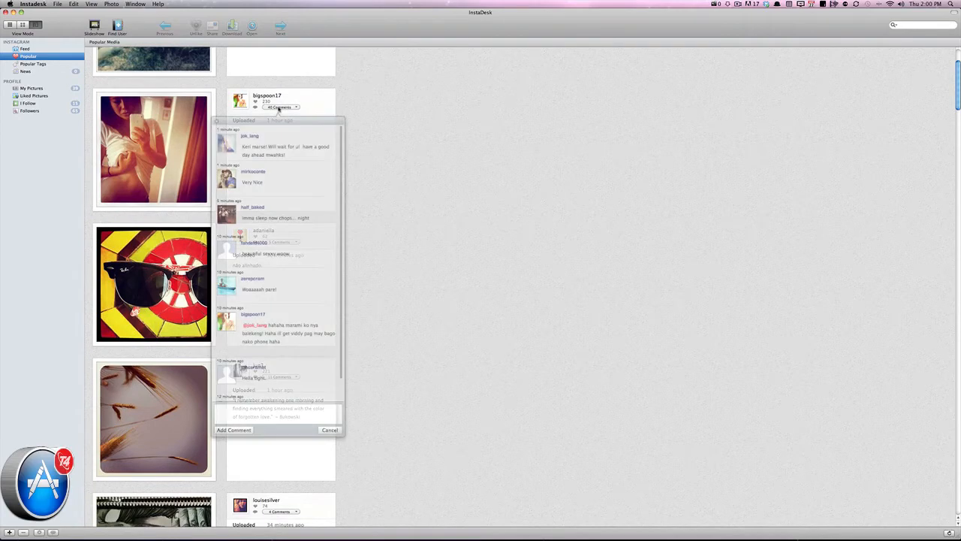
{"action": "left_click", "coordinate": [329, 430]}
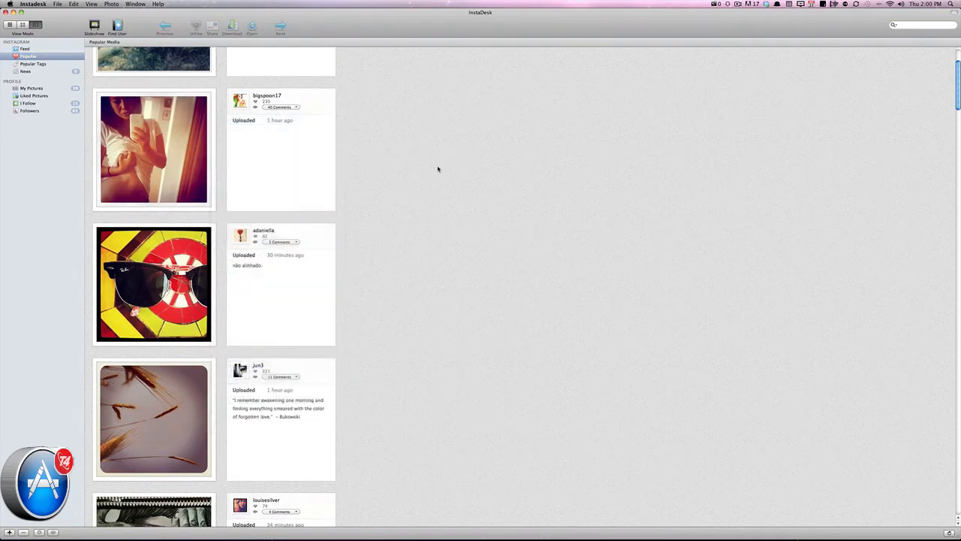
{"action": "scroll", "scroll_direction": "down", "scroll_amount": 3}
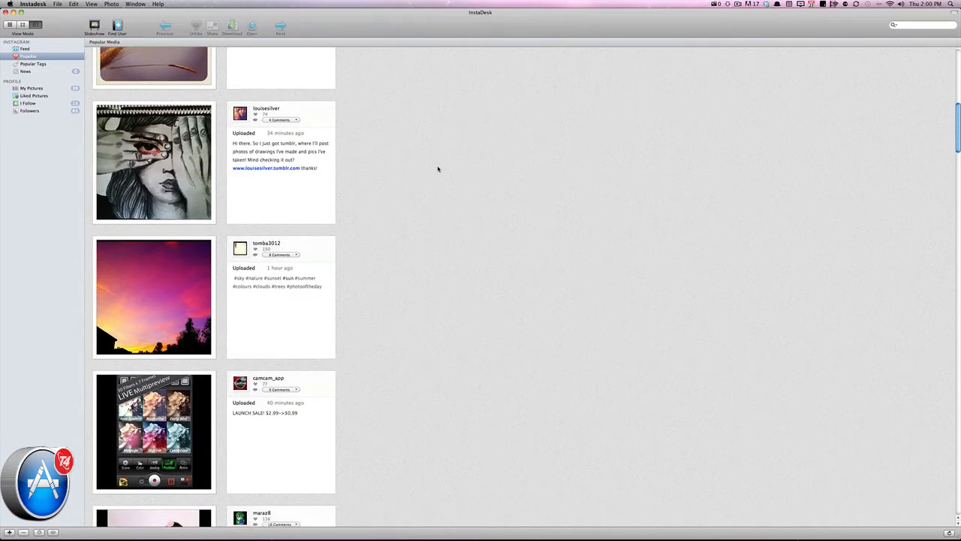
{"action": "scroll", "scroll_direction": "down", "scroll_amount": 3}
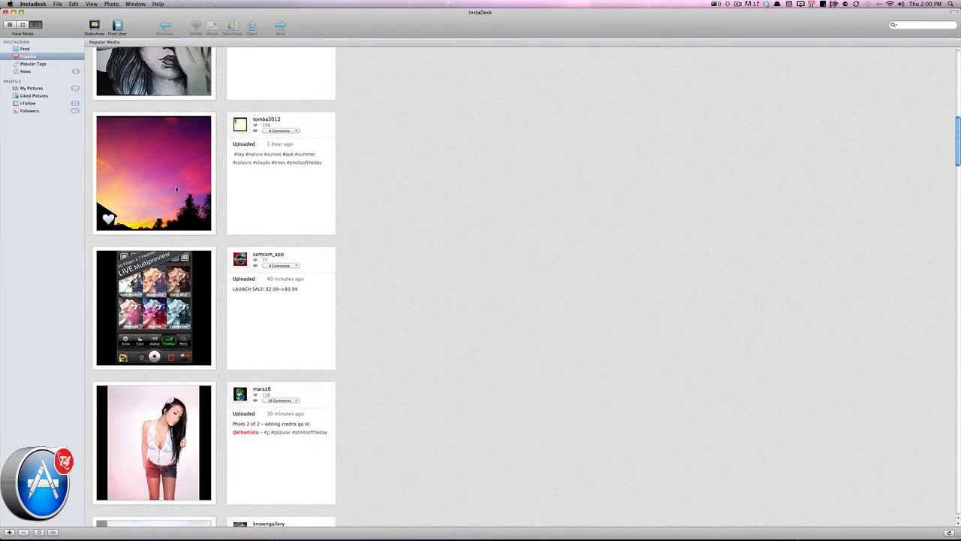
{"action": "double_click", "coordinate": [154, 172]}
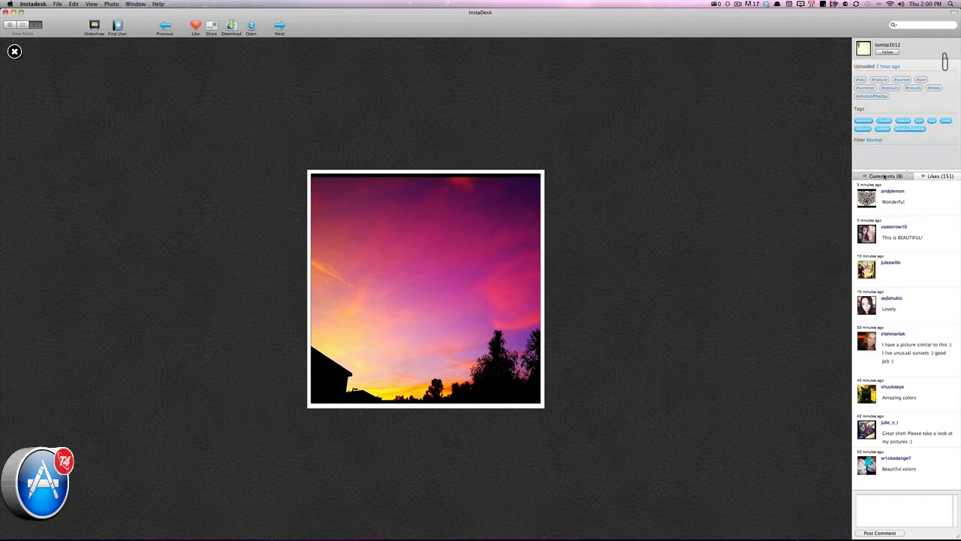
{"action": "mouse_move", "coordinate": [915, 369]}
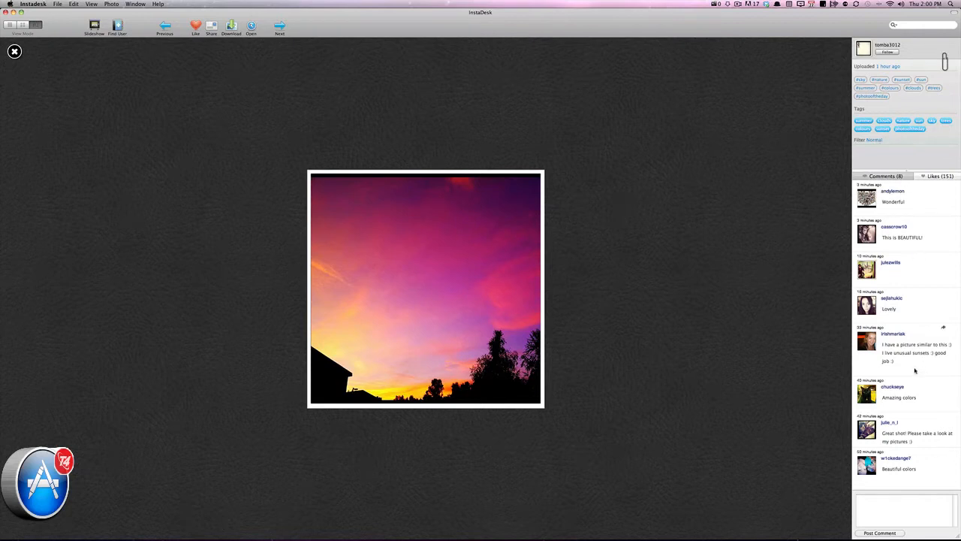
{"action": "mouse_move", "coordinate": [915, 461]}
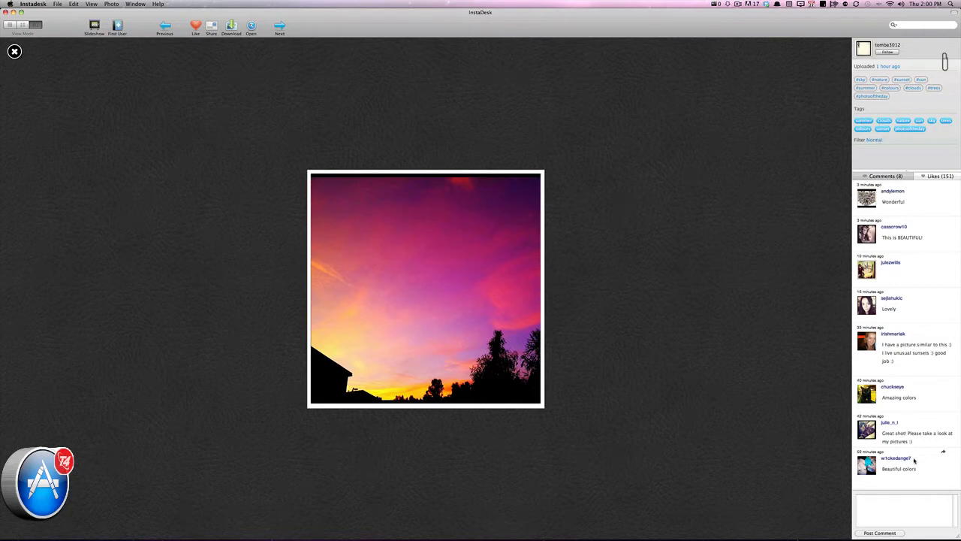
{"action": "left_click", "coordinate": [934, 176]}
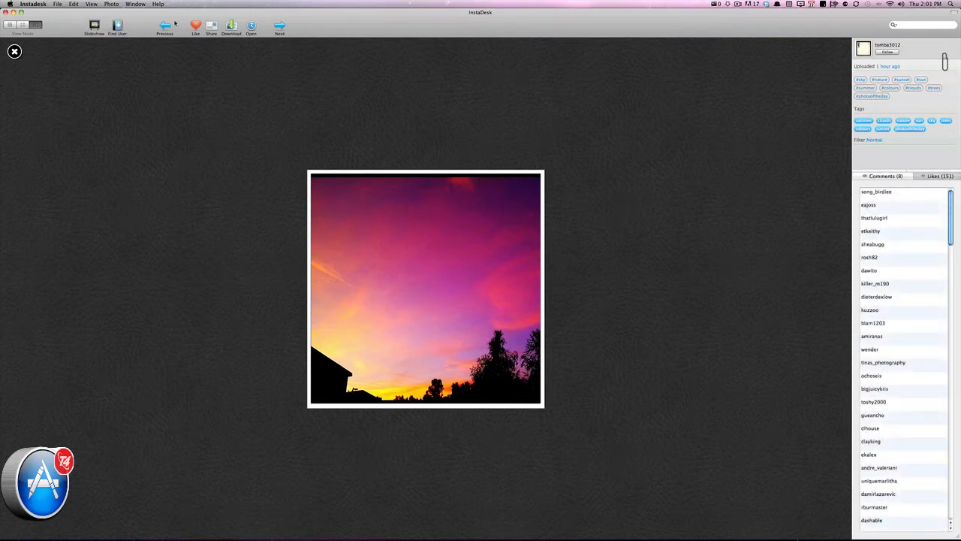
{"action": "left_click", "coordinate": [196, 27]}
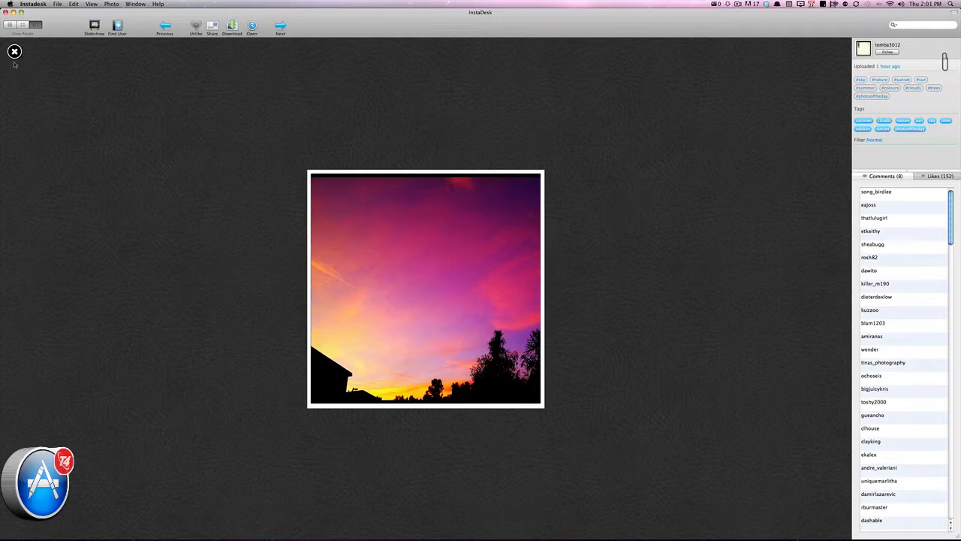
{"action": "left_click", "coordinate": [13, 52]}
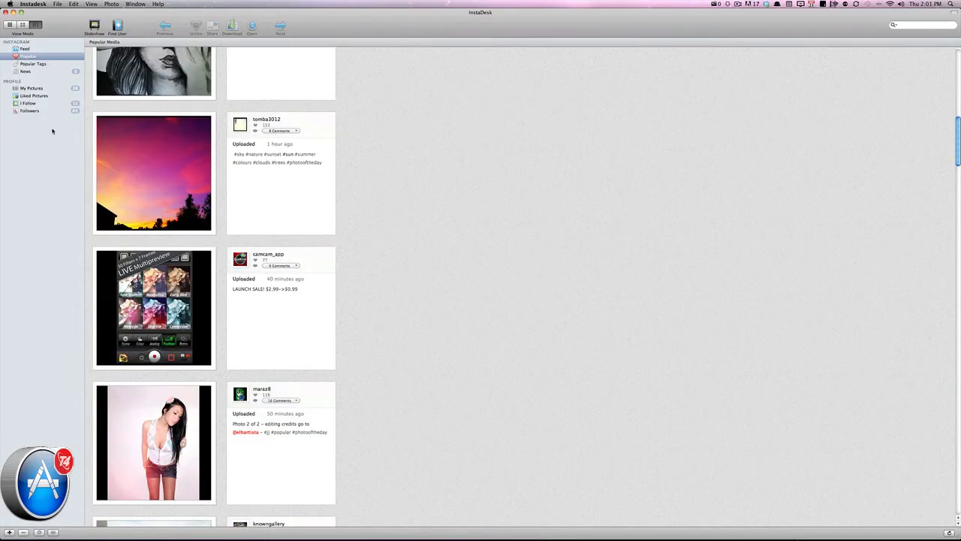
{"action": "left_click", "coordinate": [33, 63]}
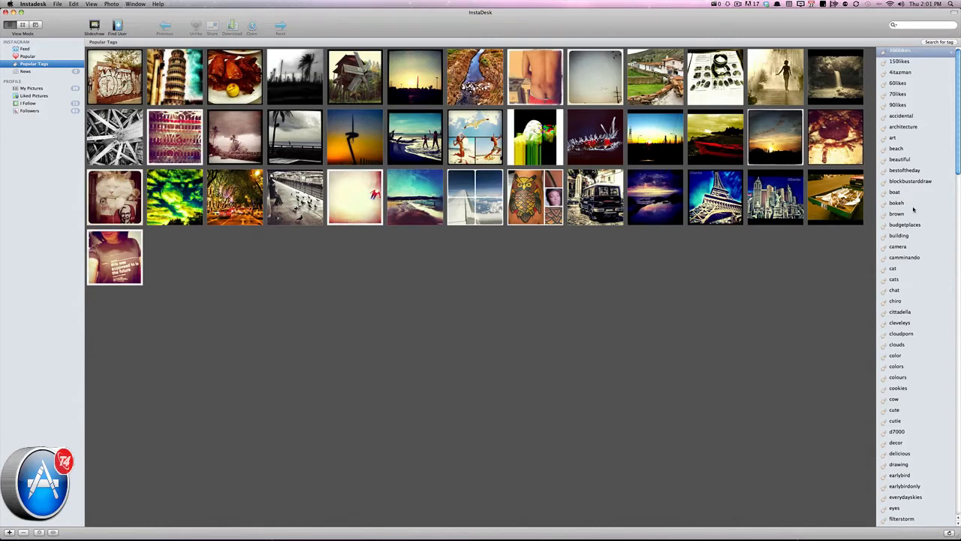
- Filter popular photos to the starwars tag and view the steampunk R2-D2 photo full-size
{"action": "scroll", "scroll_direction": "down", "scroll_amount": 3}
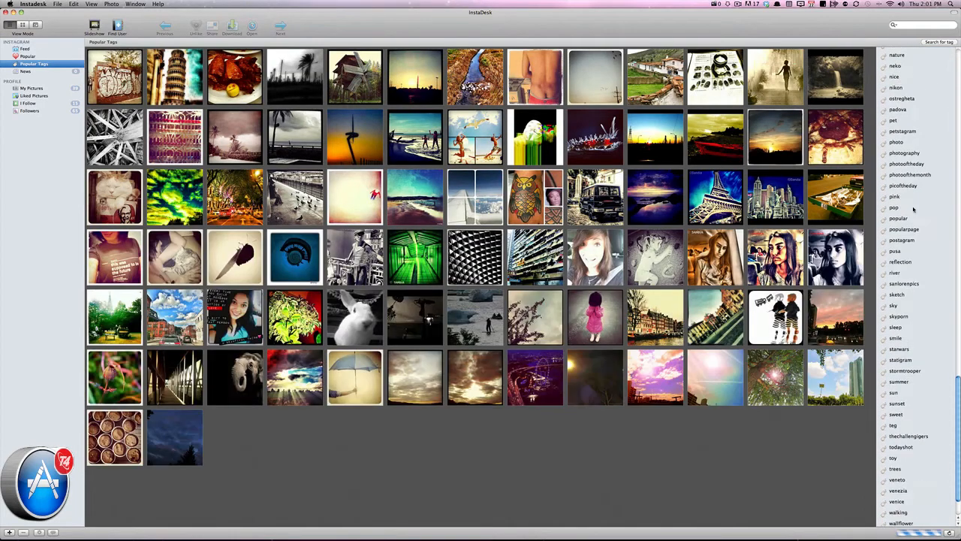
{"action": "scroll", "scroll_direction": "down", "scroll_amount": 3}
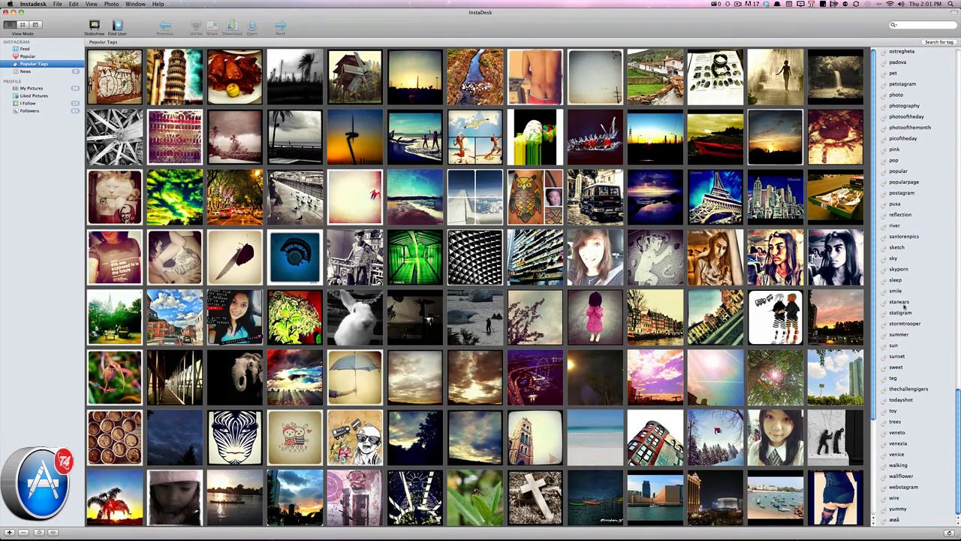
{"action": "left_click", "coordinate": [900, 300]}
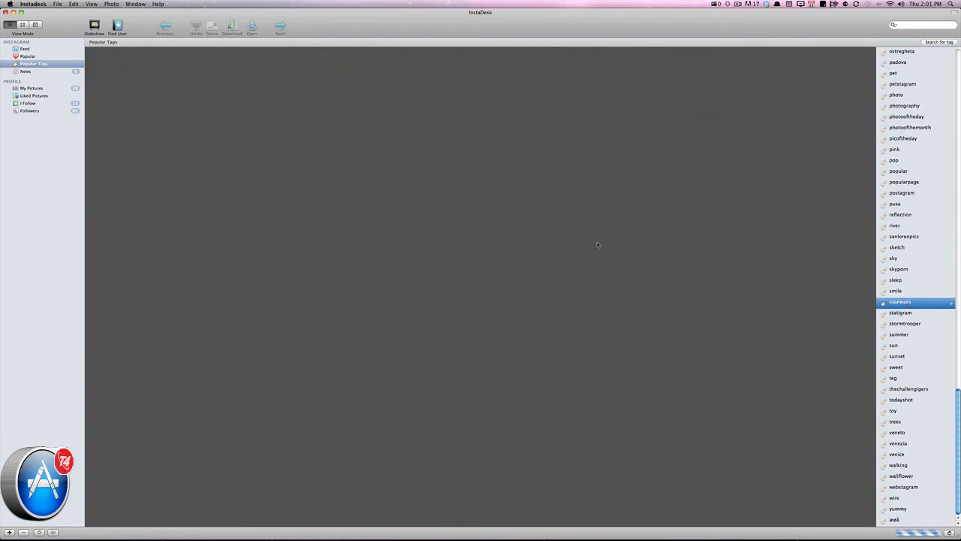
{"action": "left_click", "coordinate": [901, 300]}
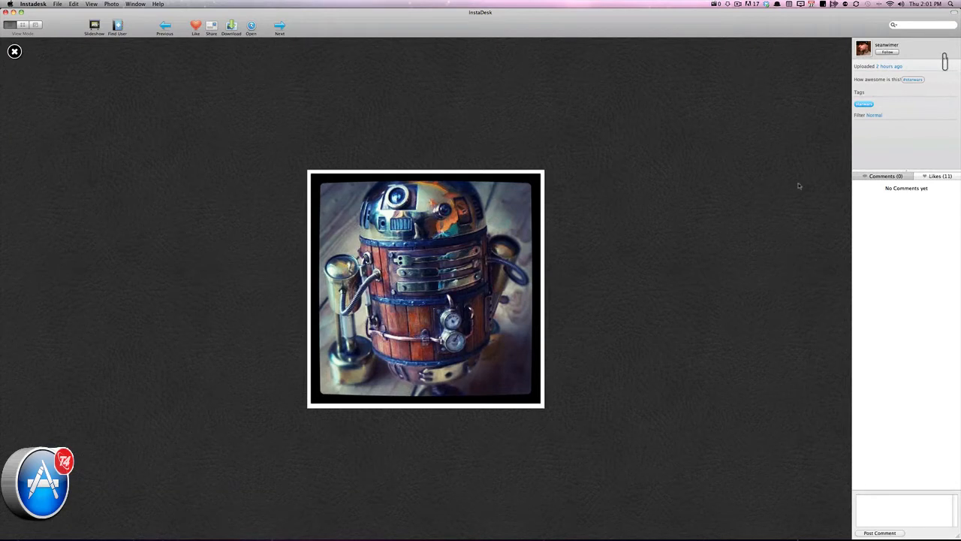
{"action": "mouse_move", "coordinate": [908, 90]}
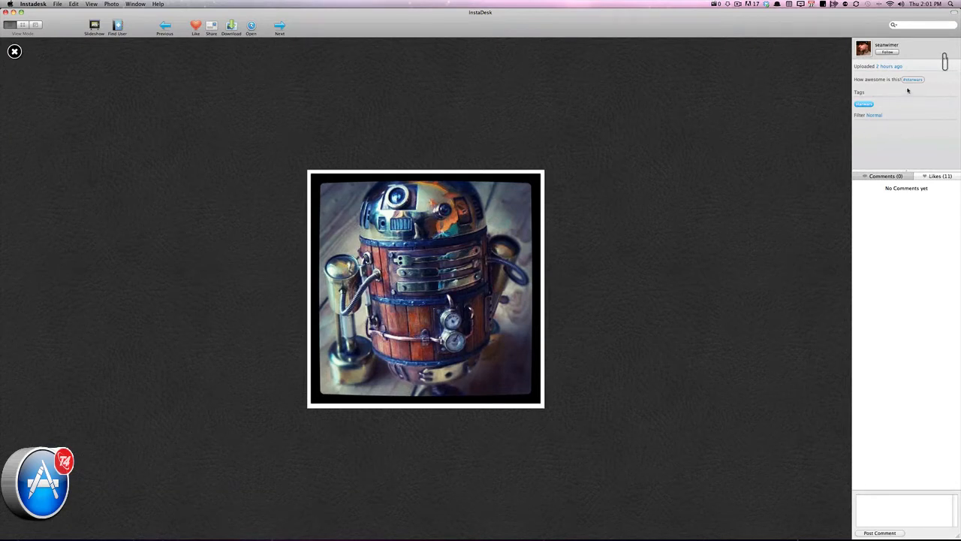
{"action": "mouse_move", "coordinate": [889, 107]}
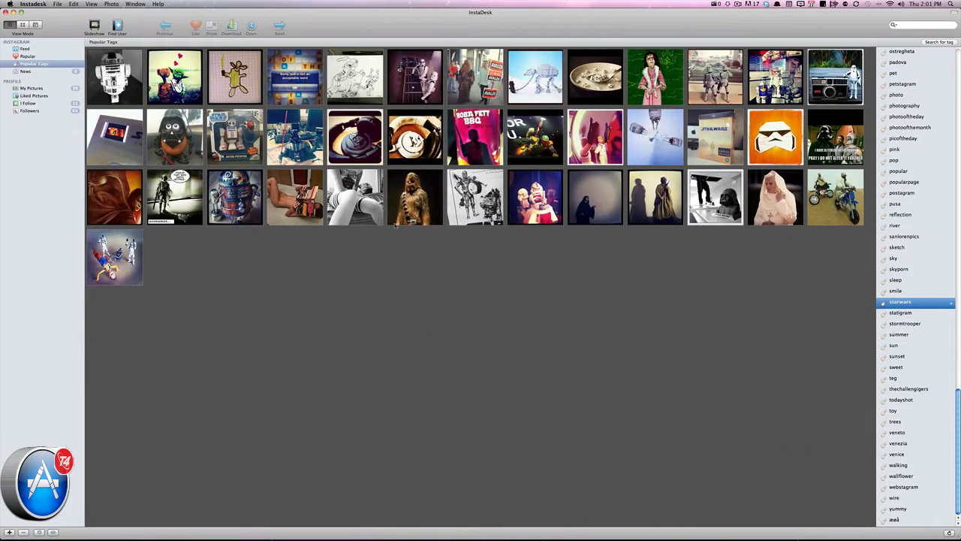
- View the Chewbacca photo full-size, then close it
{"action": "double_click", "coordinate": [414, 197]}
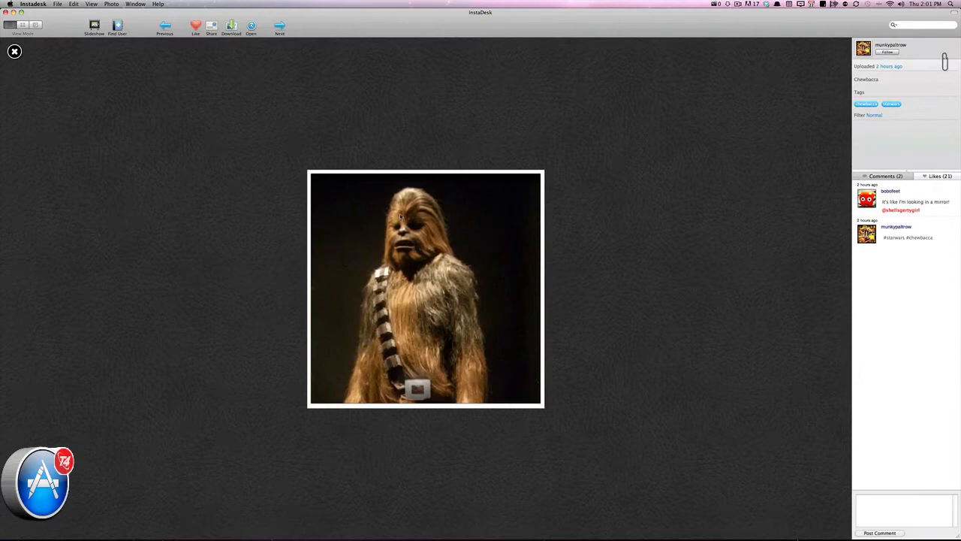
{"action": "mouse_move", "coordinate": [904, 153]}
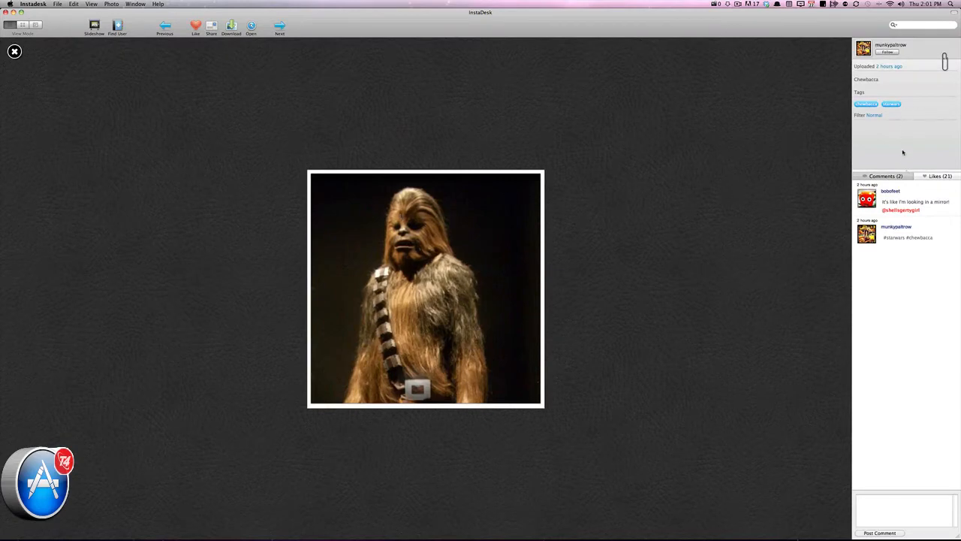
{"action": "mouse_move", "coordinate": [36, 58]}
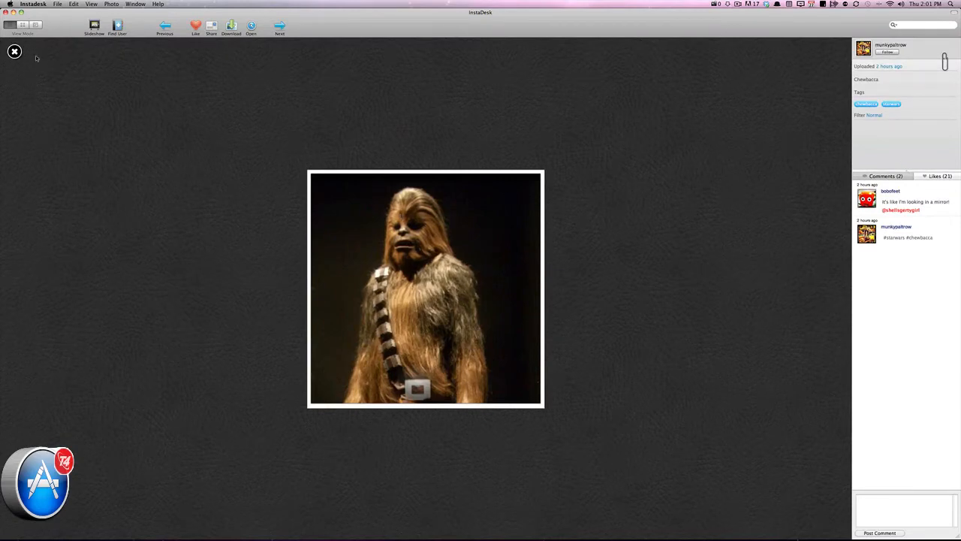
{"action": "left_click", "coordinate": [13, 51]}
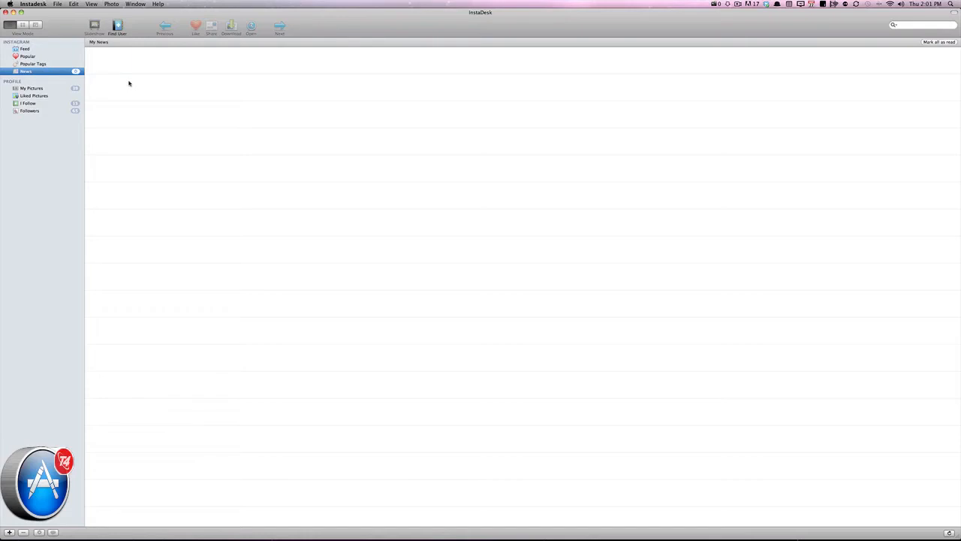
- Show the My Photos grid of the account's own uploads
{"action": "left_click", "coordinate": [31, 87]}
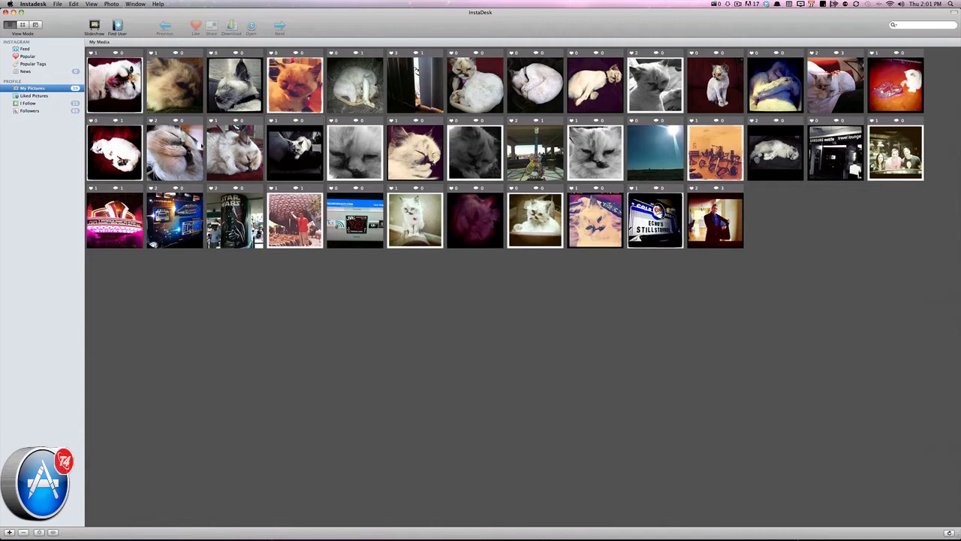
{"action": "mouse_move", "coordinate": [117, 462]}
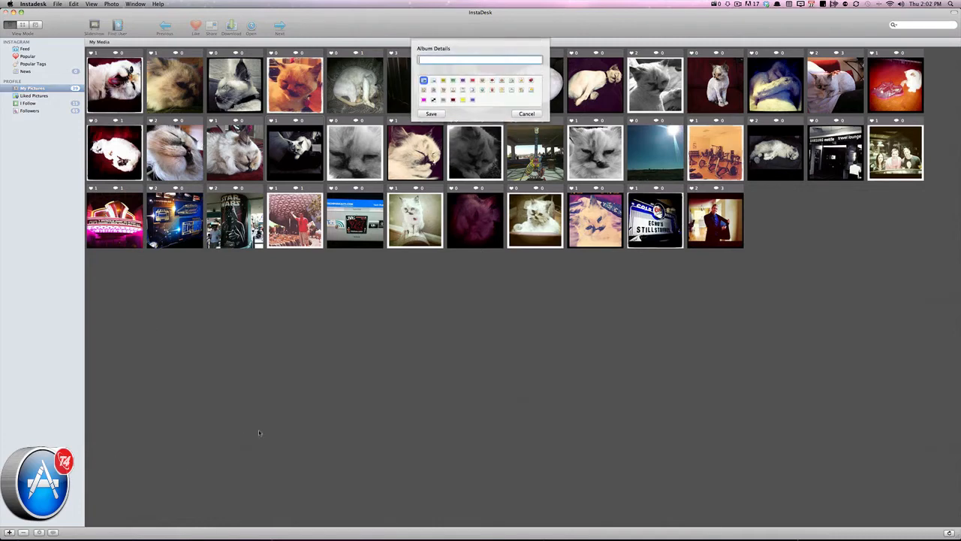
- Name the new album 'Schm' and create it so it appears under Albums
{"action": "type", "text": "Schmeez"}
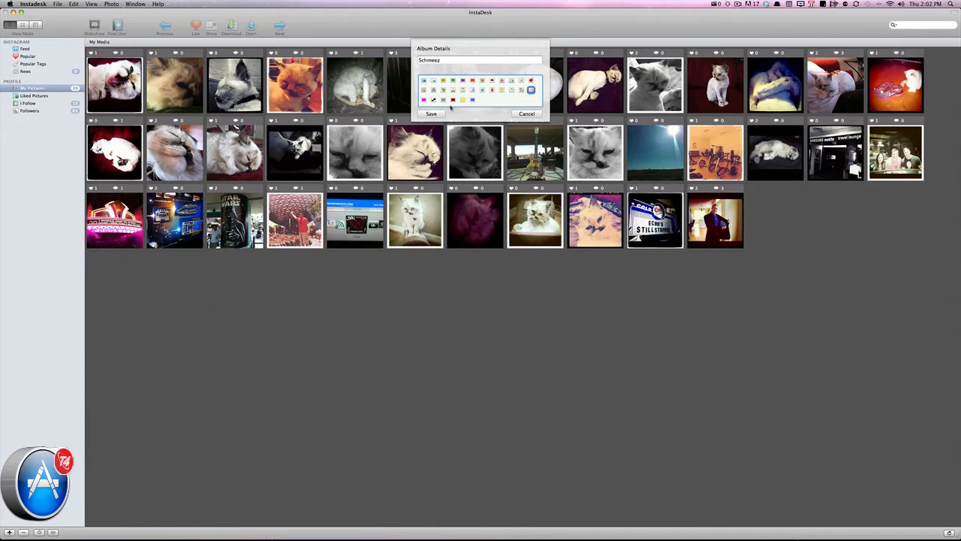
{"action": "left_click", "coordinate": [431, 114]}
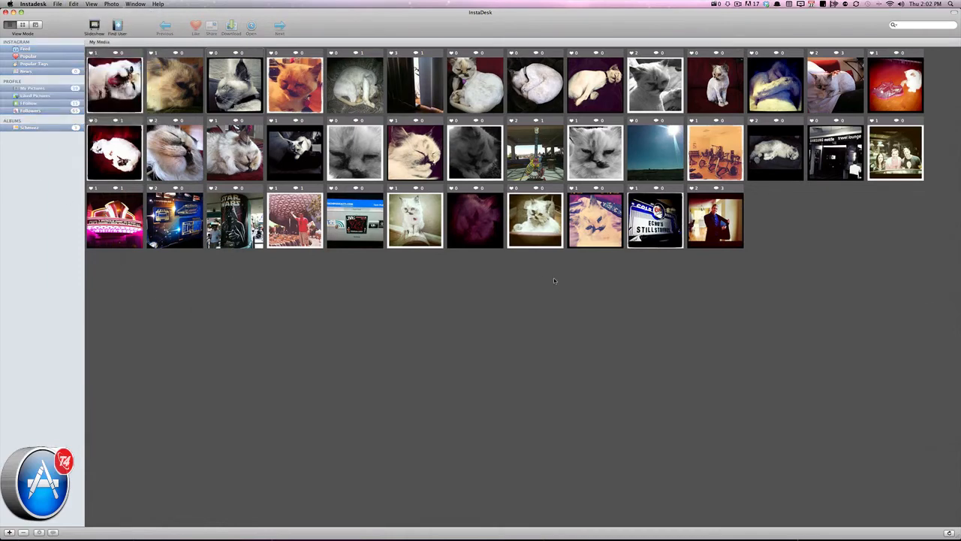
{"action": "mouse_move", "coordinate": [29, 183]}
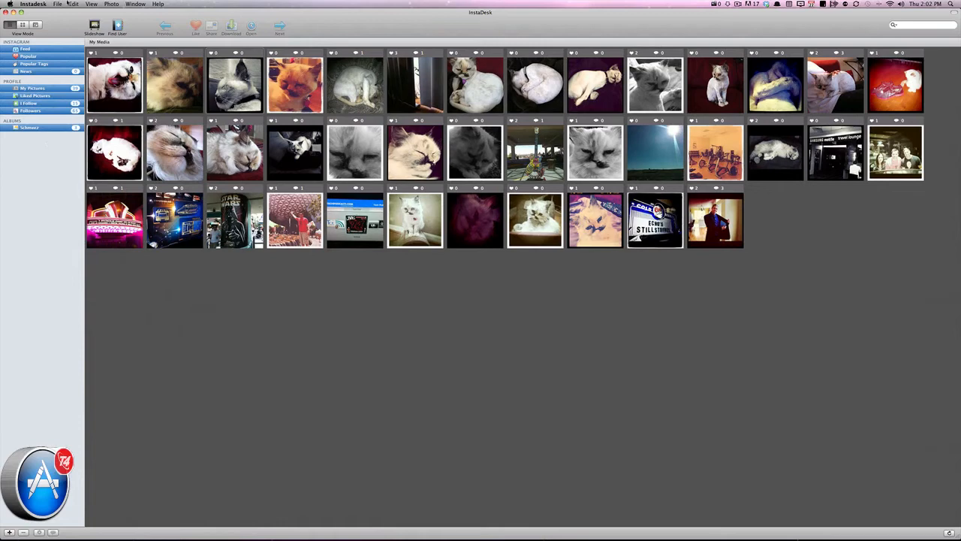
{"action": "left_click", "coordinate": [74, 5]}
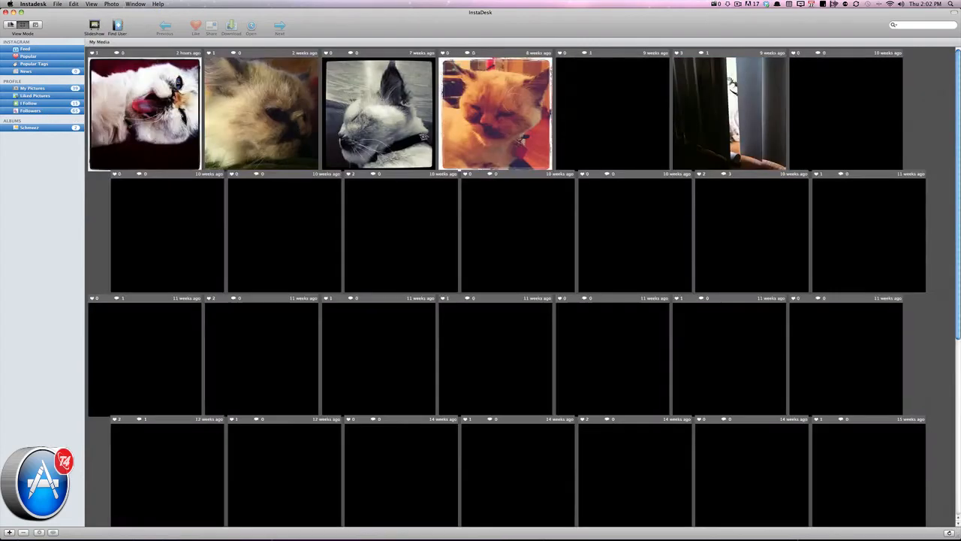
{"action": "left_click", "coordinate": [22, 24]}
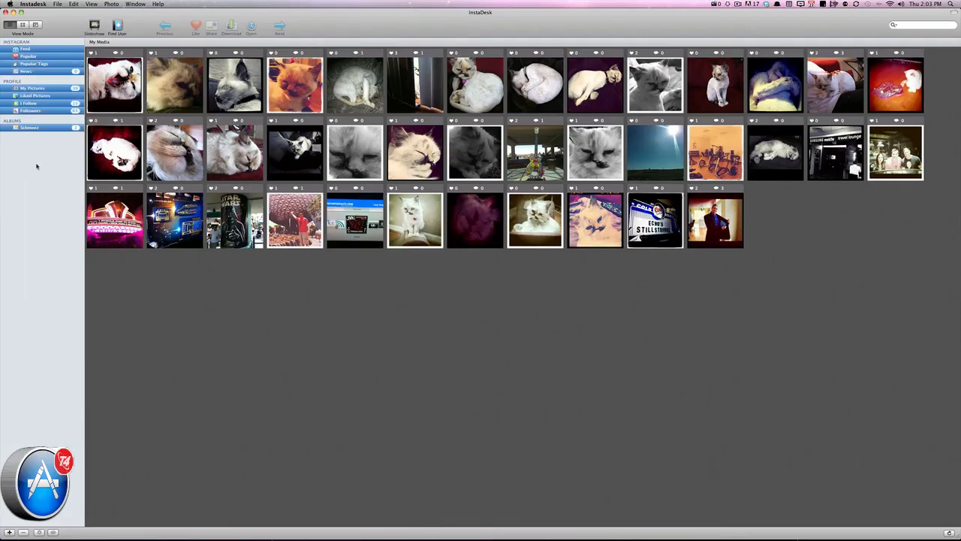
{"action": "mouse_move", "coordinate": [135, 256]}
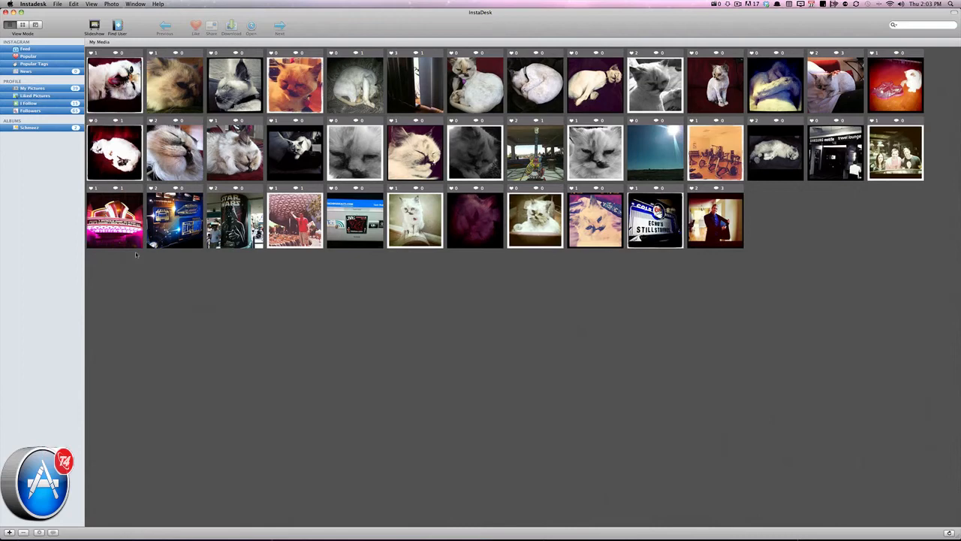
- Select the new album, dismiss its sharing form unpublished, and start an Instagram user search
{"action": "left_click", "coordinate": [415, 220]}
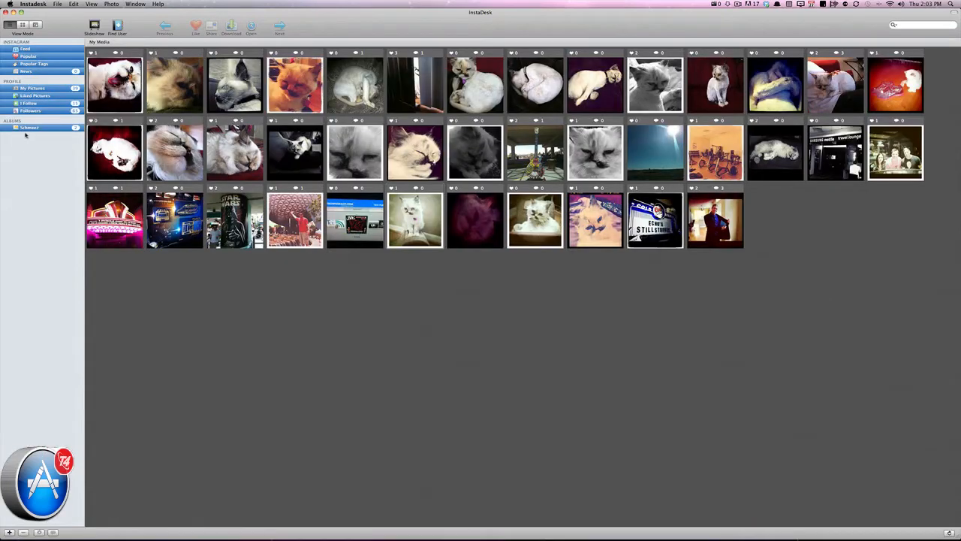
{"action": "mouse_move", "coordinate": [13, 263]}
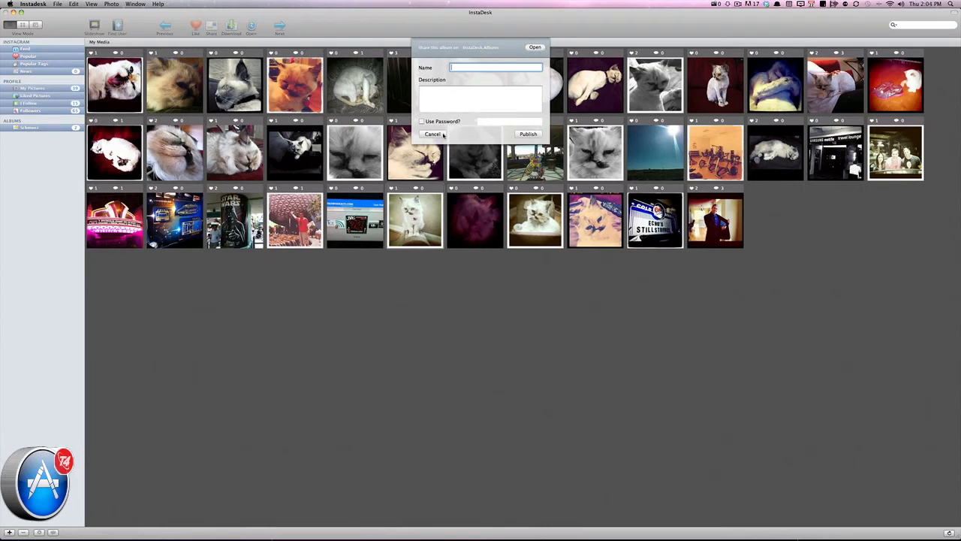
{"action": "left_click", "coordinate": [433, 133]}
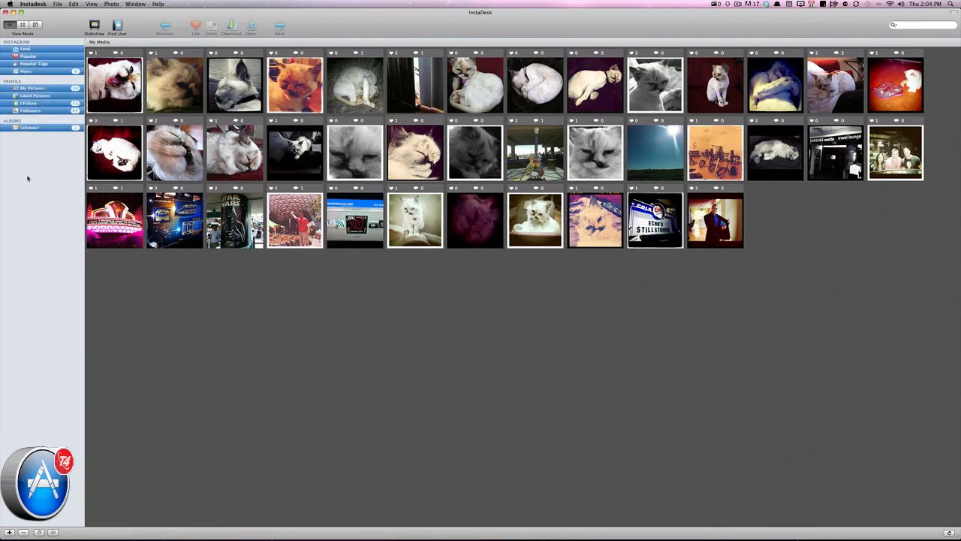
{"action": "left_click", "coordinate": [117, 27]}
{"action": "type", "text": "col"}
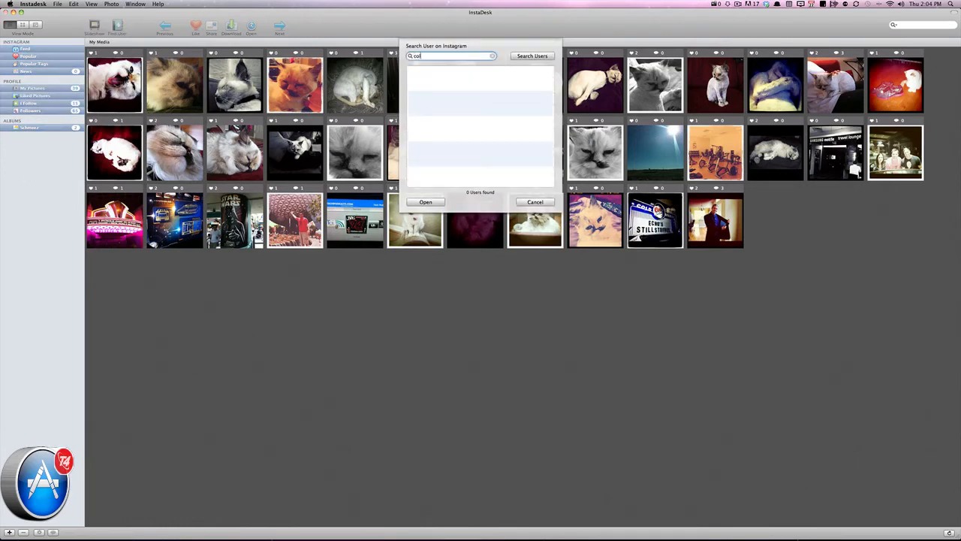
- Run the user search and view the found user's profile photos in list layout
{"action": "left_click", "coordinate": [532, 55]}
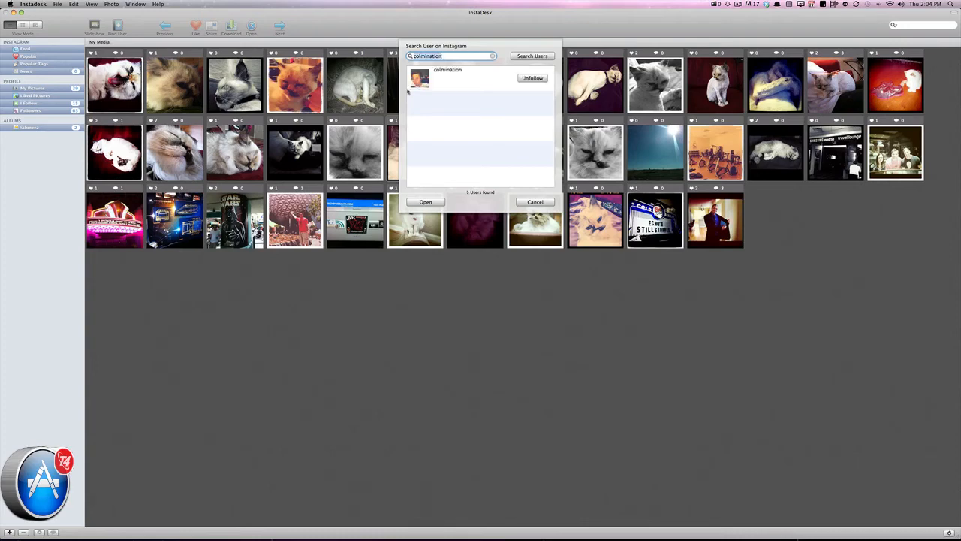
{"action": "left_click", "coordinate": [480, 78]}
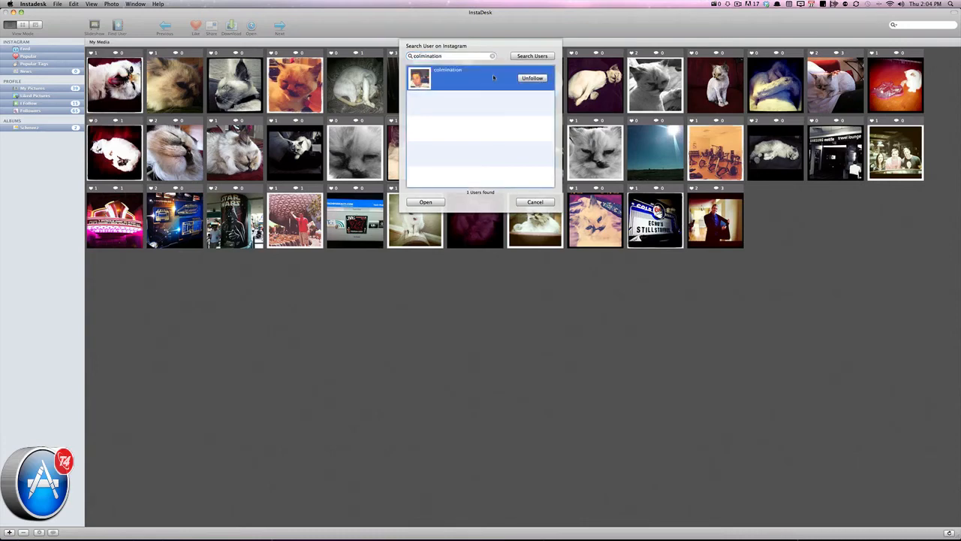
{"action": "left_click", "coordinate": [425, 202]}
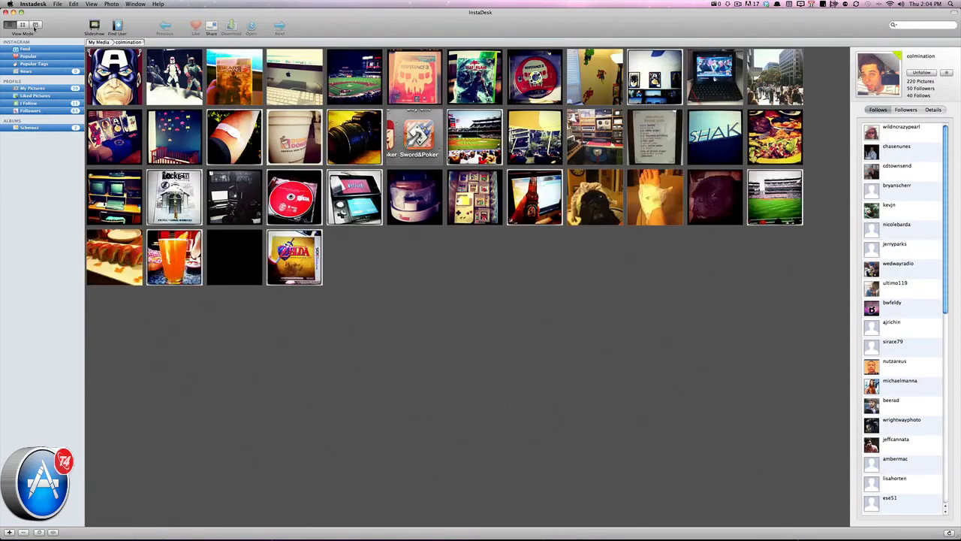
{"action": "left_click", "coordinate": [36, 24]}
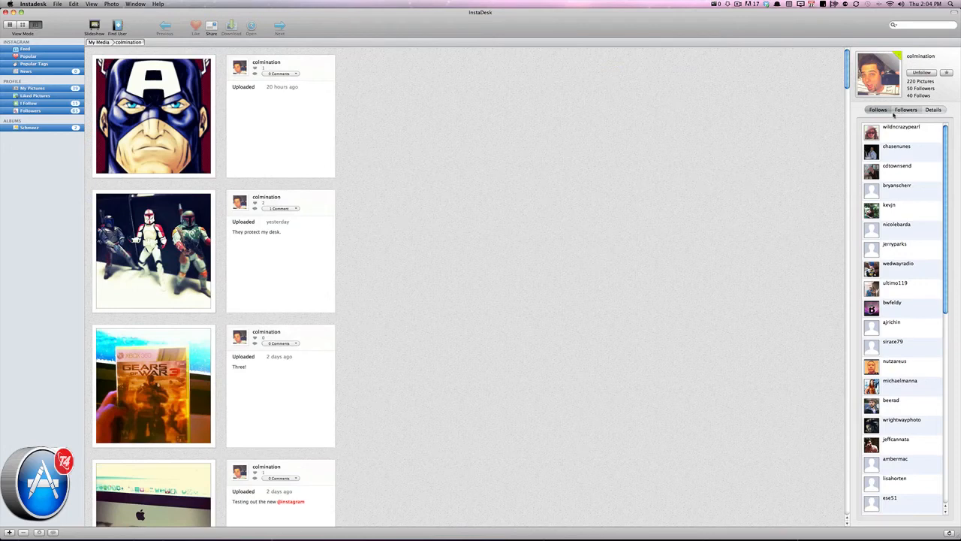
- Check the user's followers, bio and follows, then return to the album with two cat photos
{"action": "left_click", "coordinate": [906, 110]}
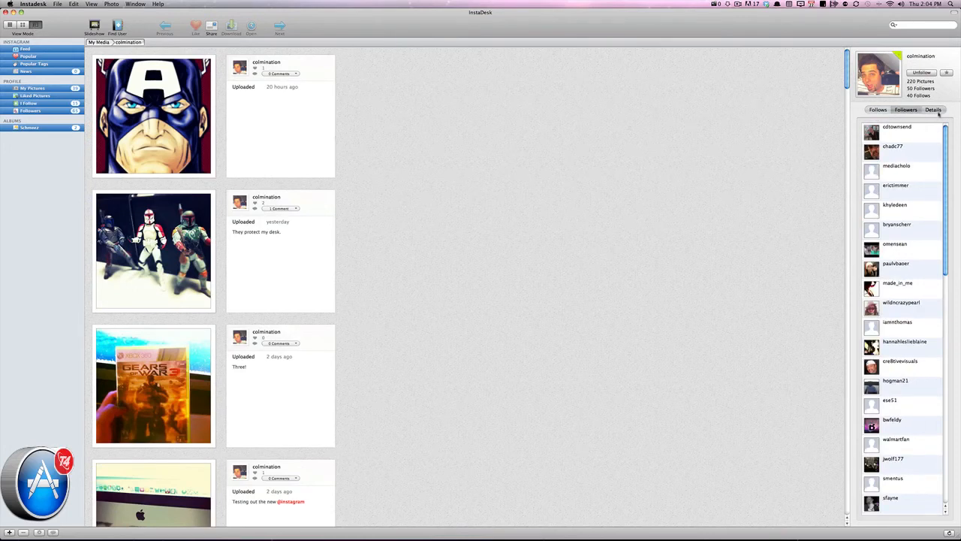
{"action": "left_click", "coordinate": [934, 110]}
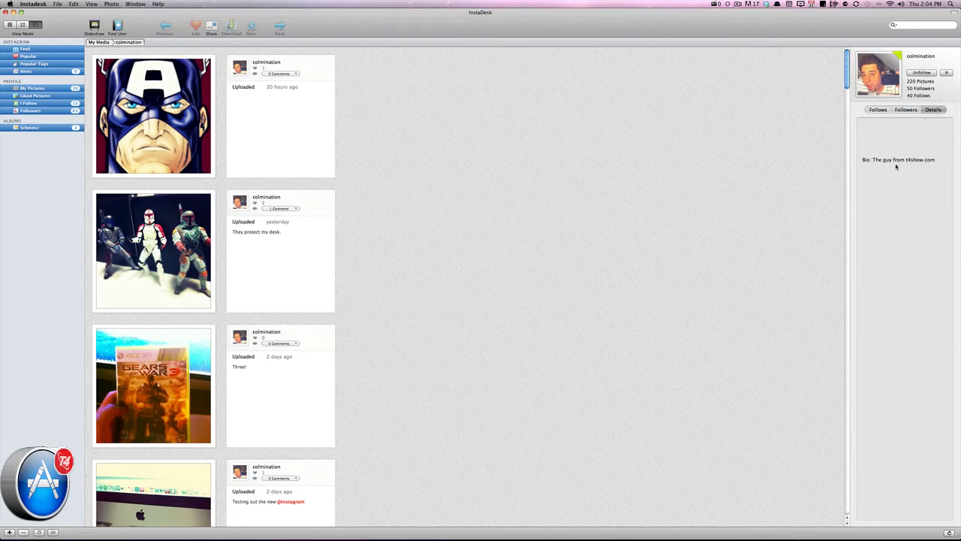
{"action": "left_click", "coordinate": [877, 109]}
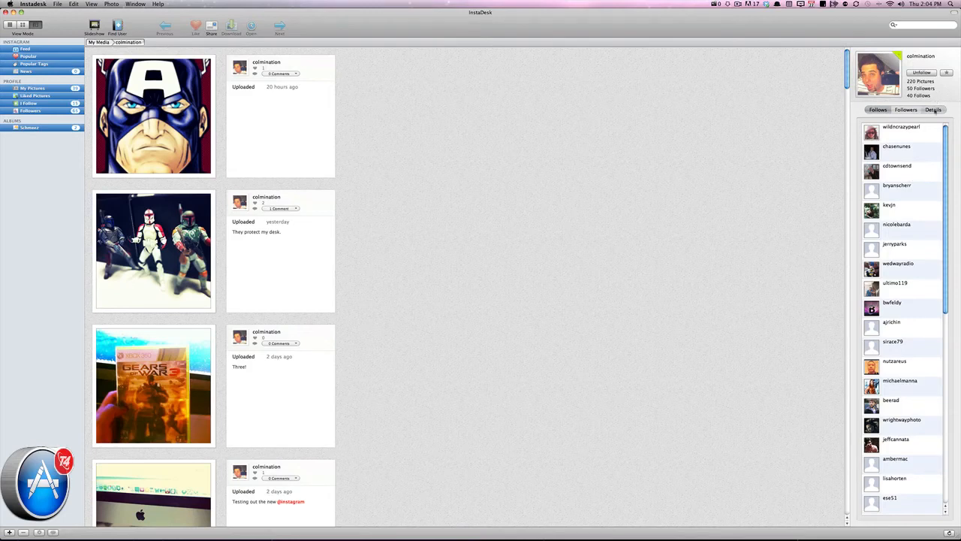
{"action": "scroll", "scroll_direction": "down", "scroll_amount": 3}
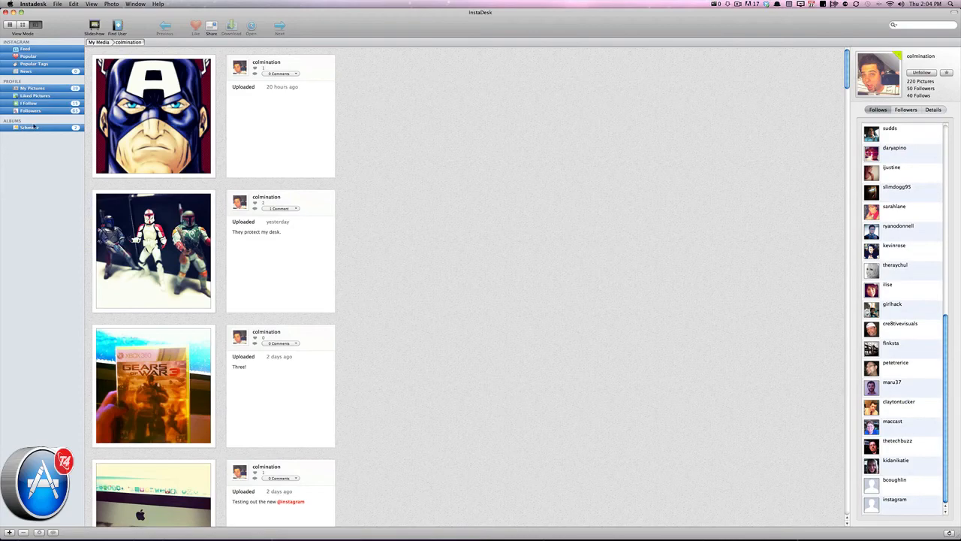
{"action": "left_click", "coordinate": [28, 126]}
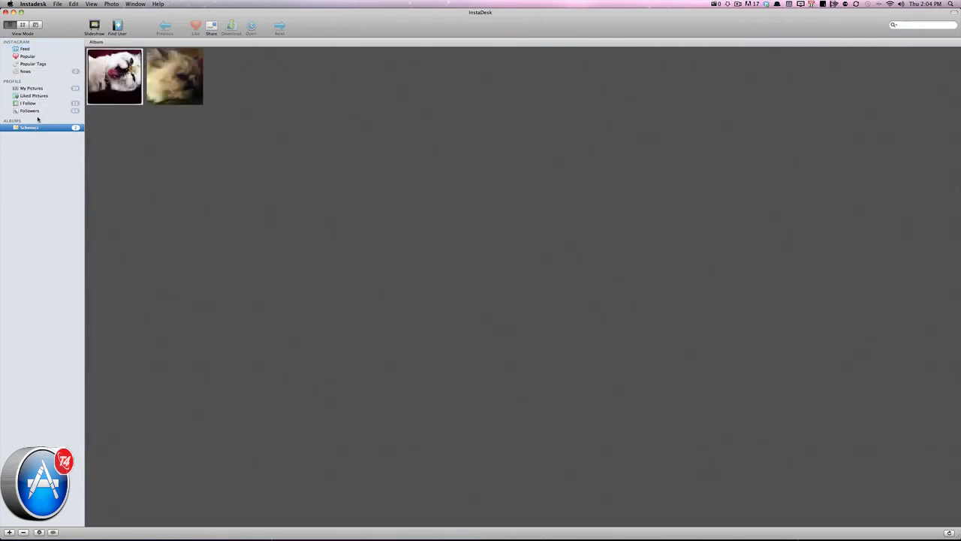
- Show the Followers grid of profile pictures for everyone following the account
{"action": "left_click", "coordinate": [28, 102]}
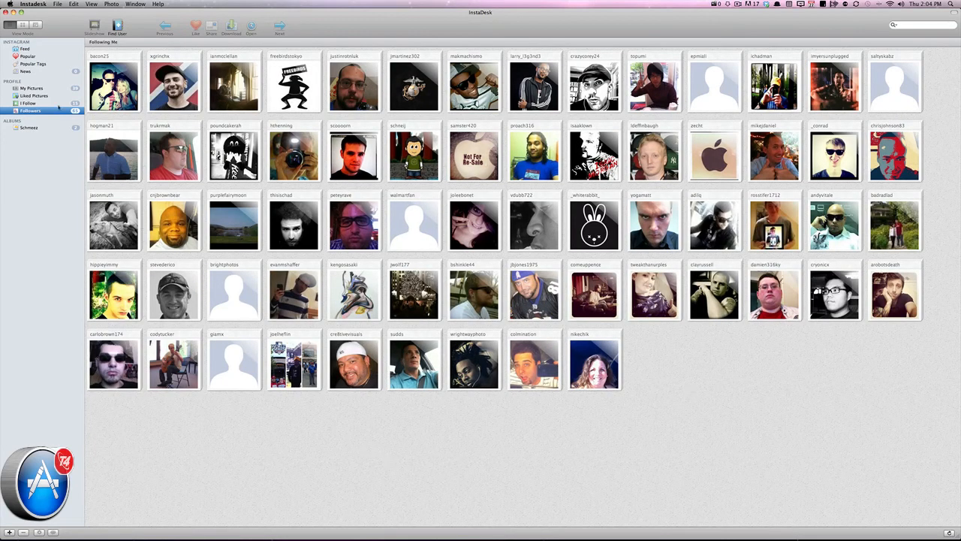
{"action": "left_click", "coordinate": [27, 102]}
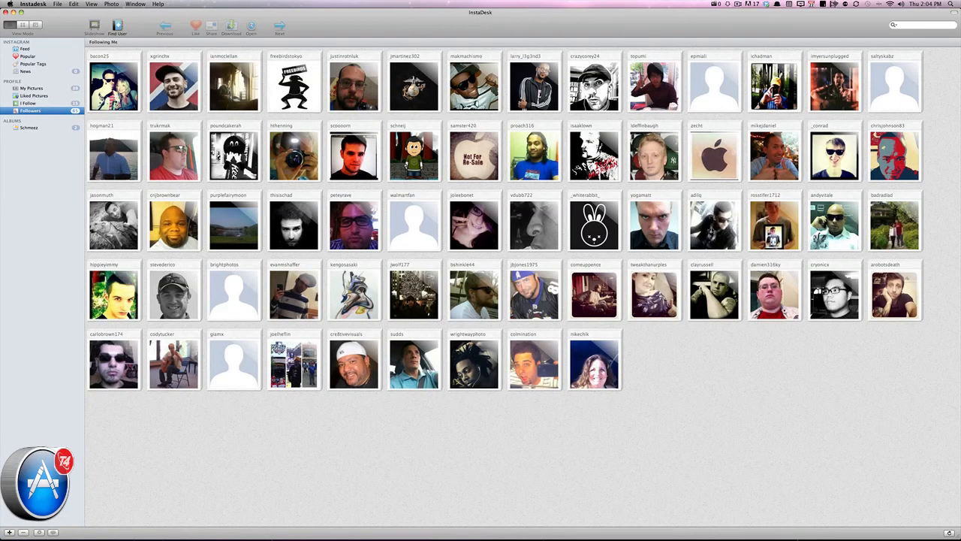
{"action": "mouse_move", "coordinate": [820, 329]}
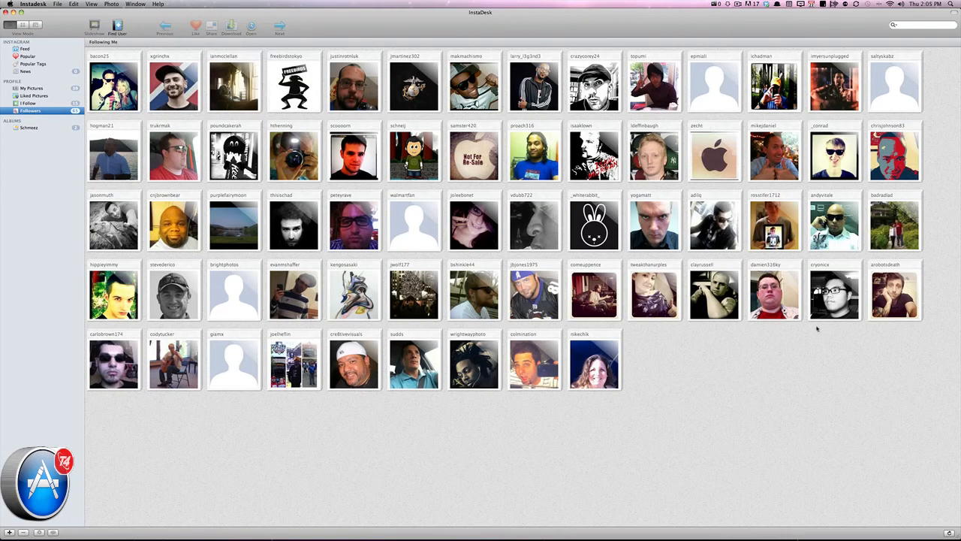
{"action": "mouse_move", "coordinate": [41, 243]}
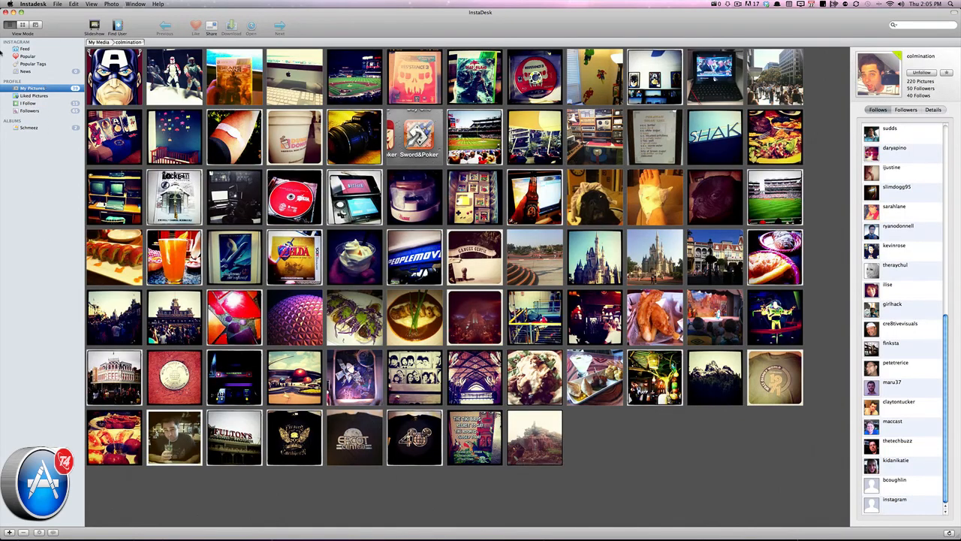
- View the licking cat photo from the Feed at full size and bring up its Save As sheet
{"action": "left_click", "coordinate": [24, 48]}
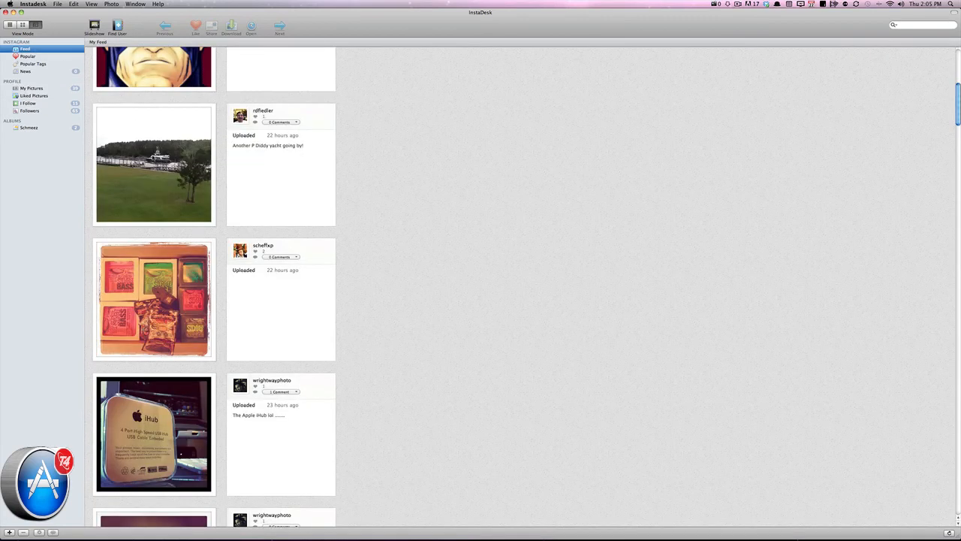
{"action": "scroll", "scroll_direction": "up", "scroll_amount": 3}
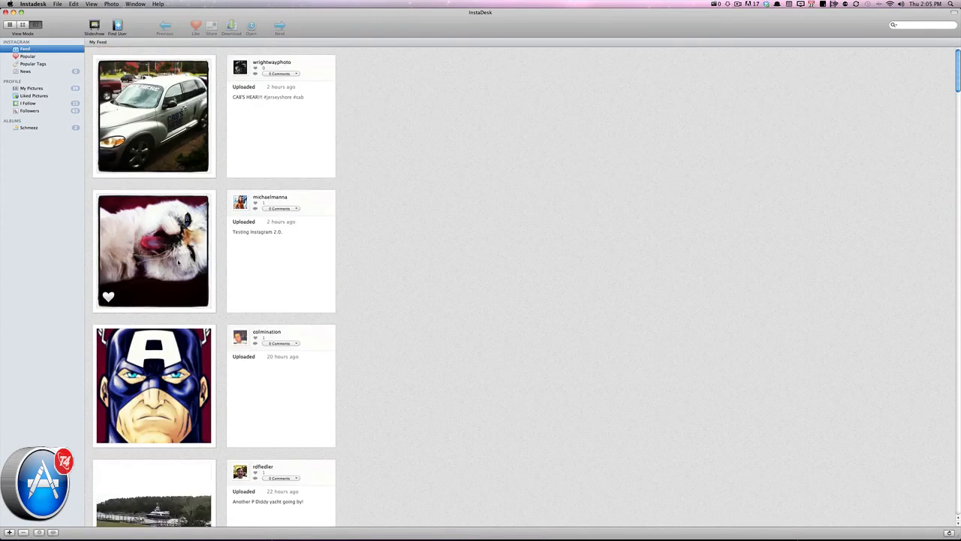
{"action": "double_click", "coordinate": [154, 251]}
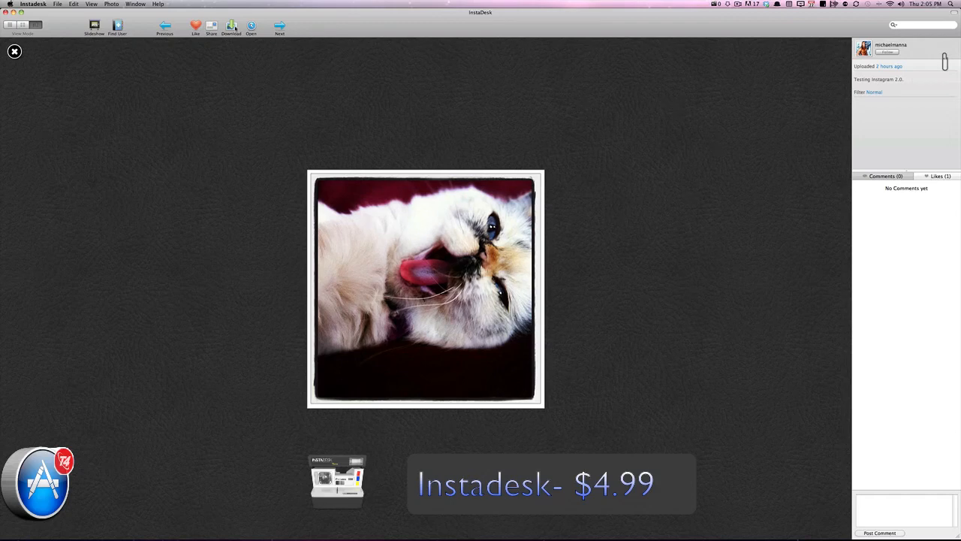
{"action": "left_click", "coordinate": [231, 27]}
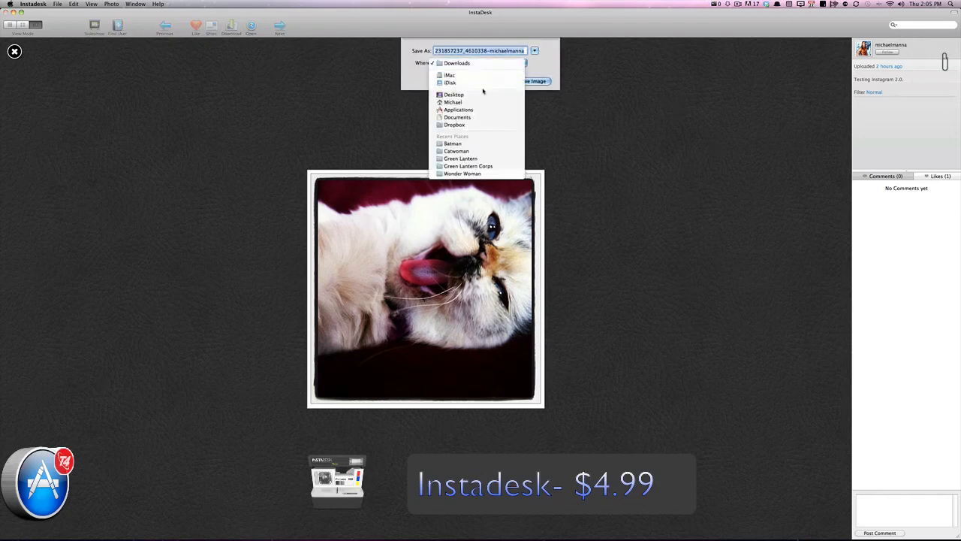